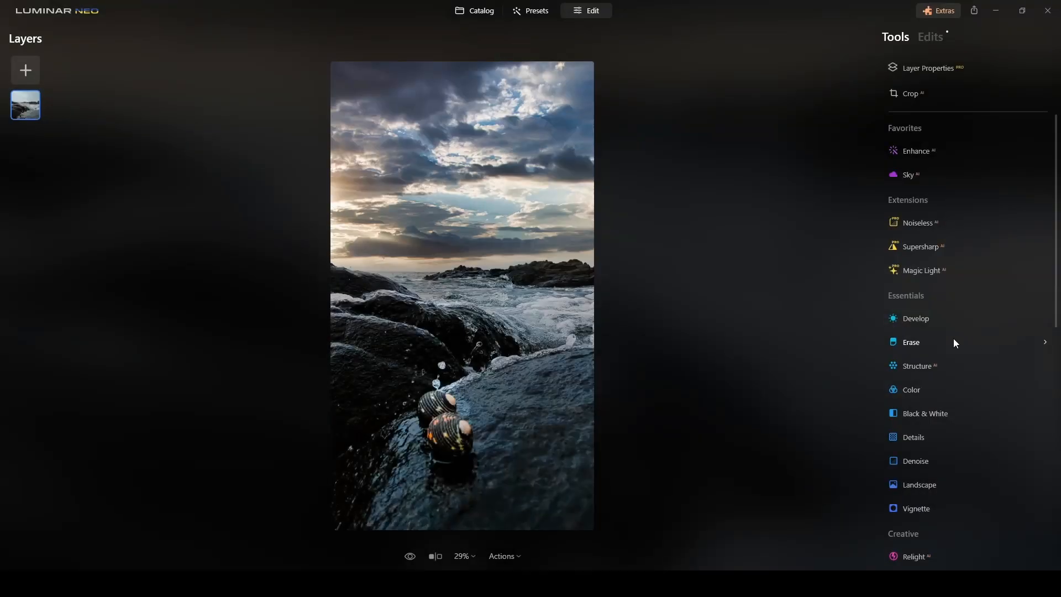
# - Show the photo's applied edits list and collapse the expanded Develop entry
pyautogui.click(410, 556)
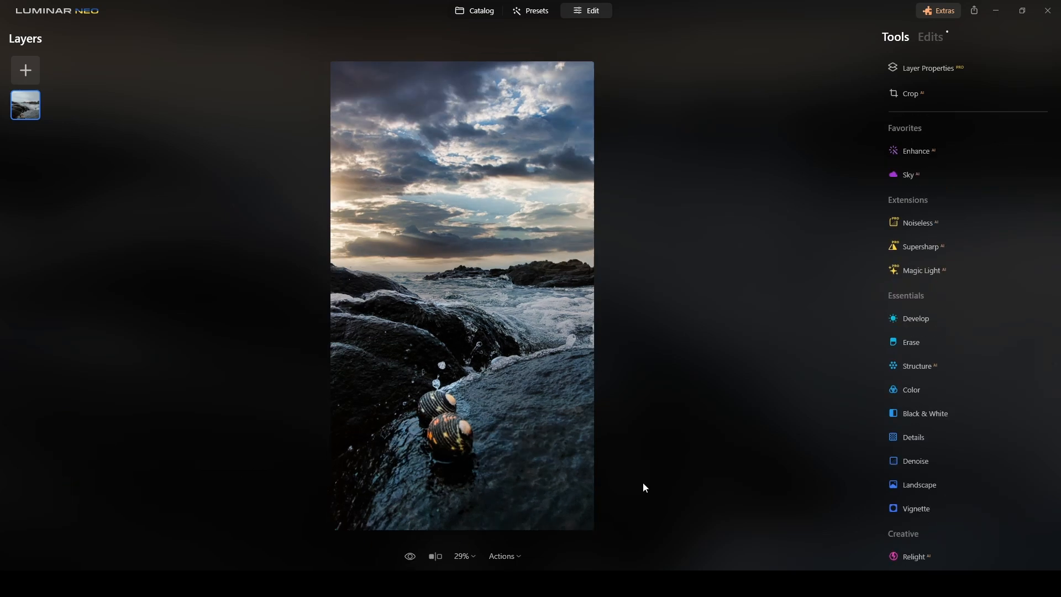
pyautogui.moveTo(774, 435)
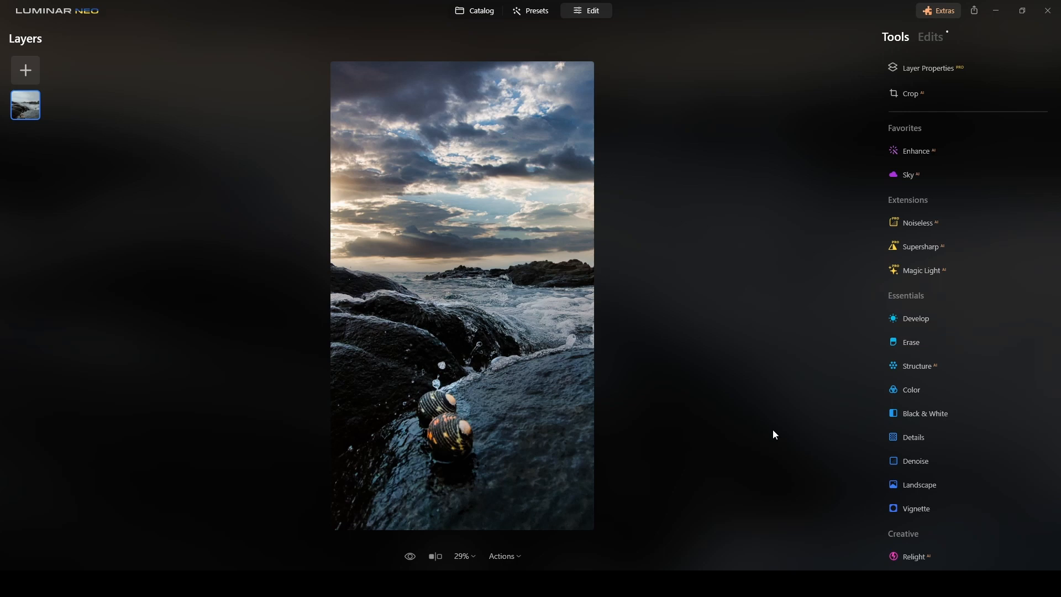
pyautogui.moveTo(697, 129)
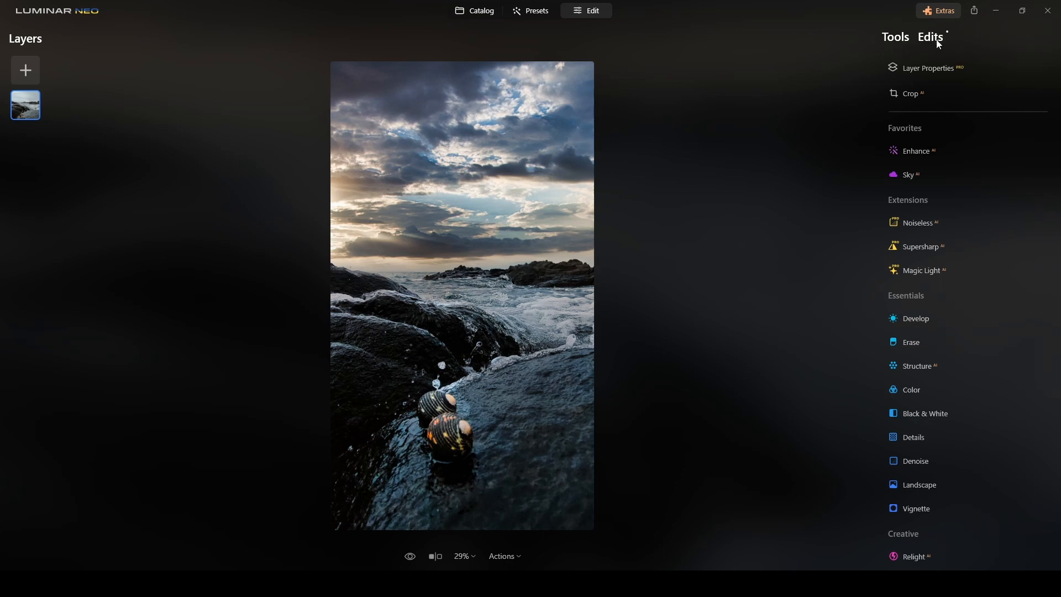
pyautogui.click(916, 318)
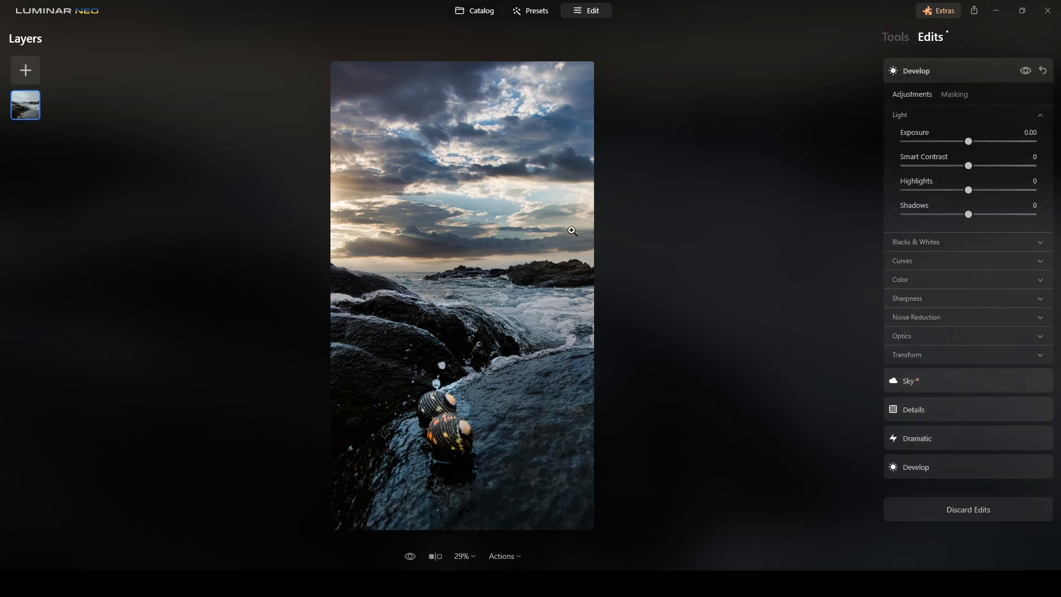
pyautogui.moveTo(626, 301)
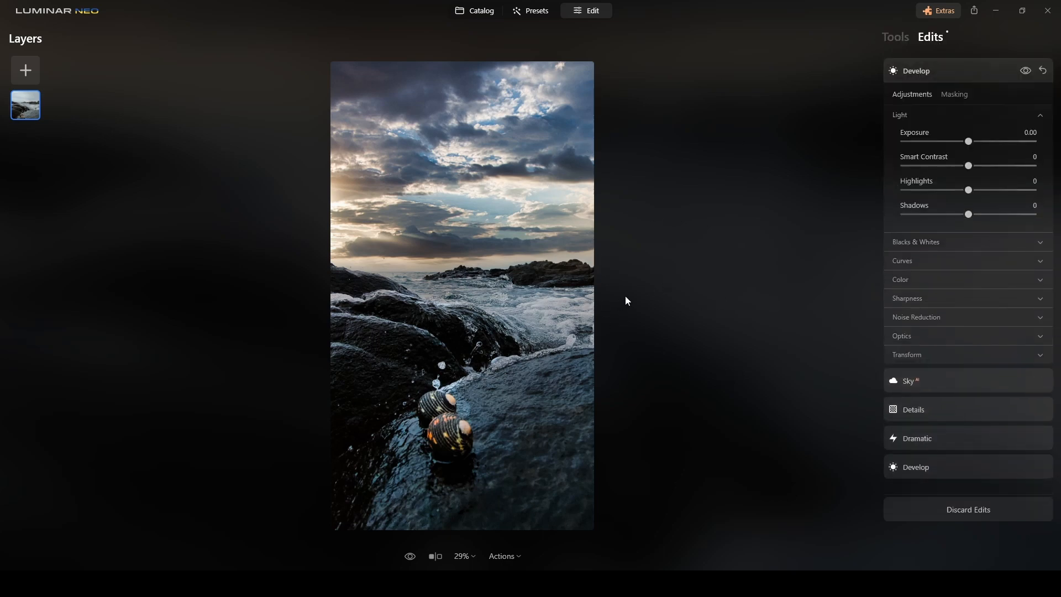
pyautogui.moveTo(710, 335)
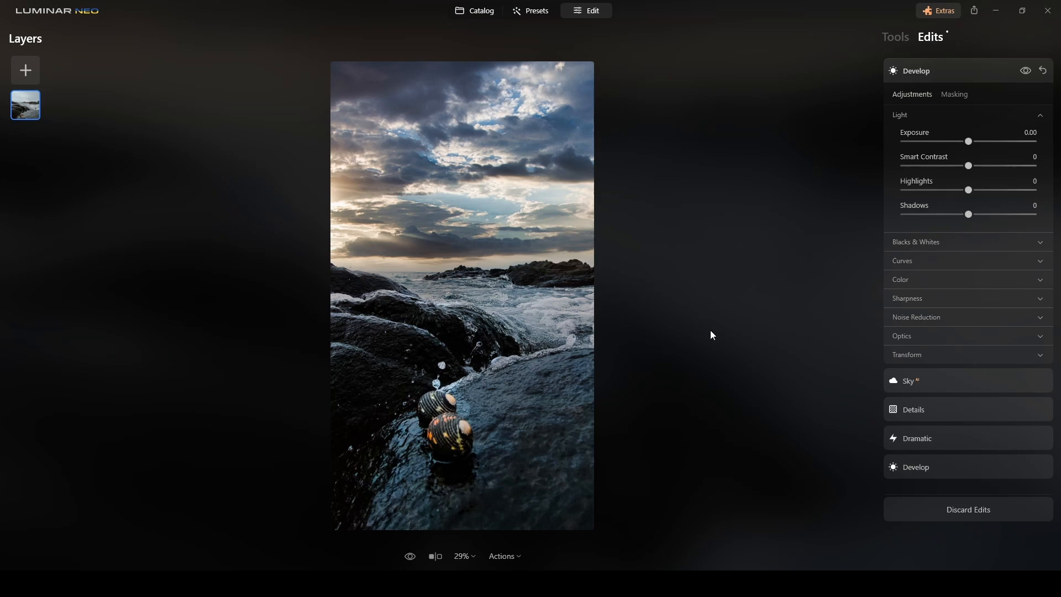
pyautogui.click(916, 70)
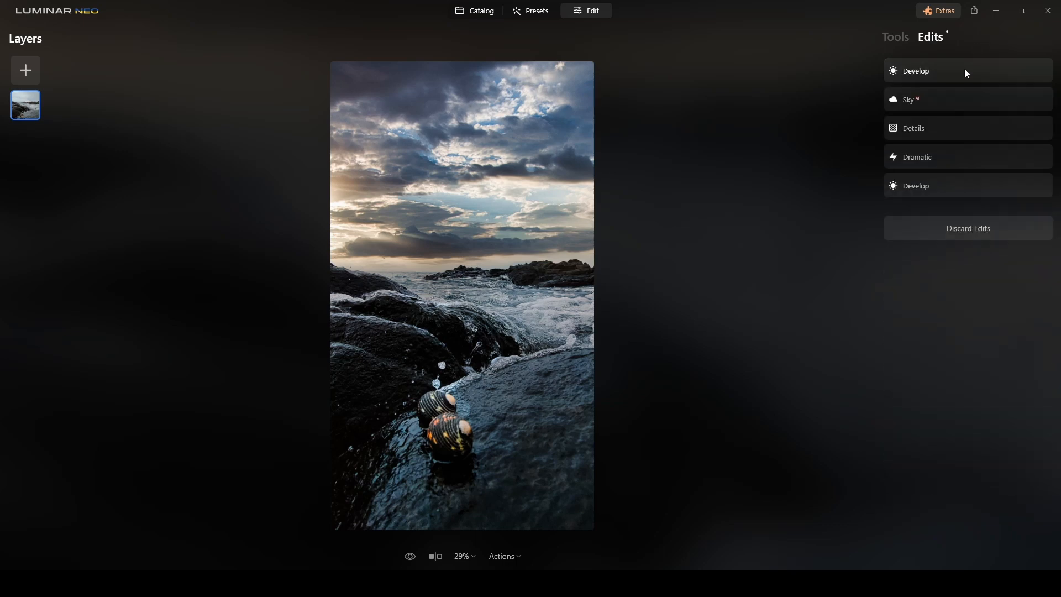
pyautogui.moveTo(869, 77)
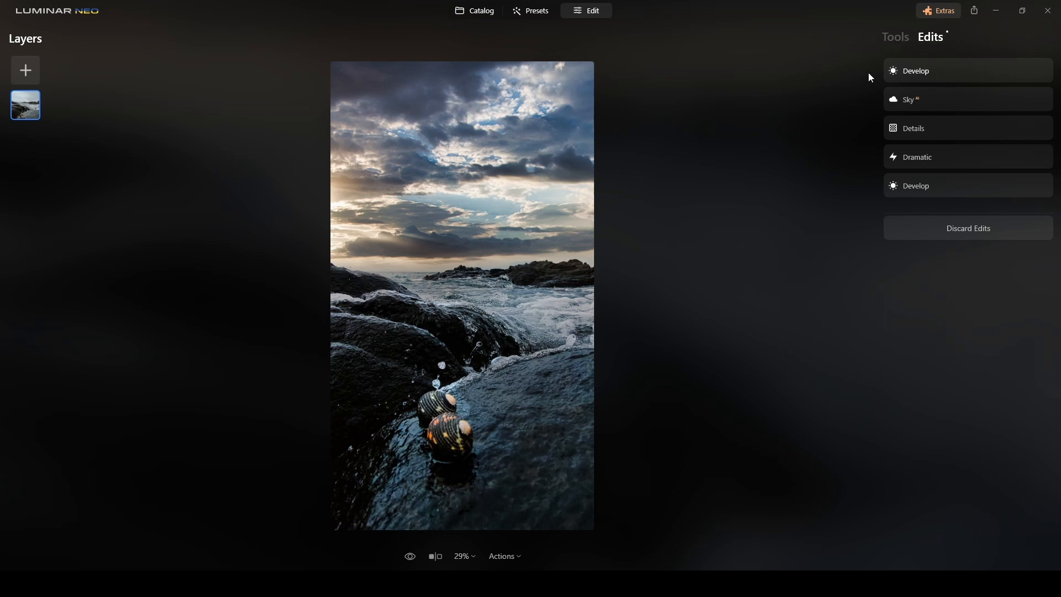
pyautogui.moveTo(939, 152)
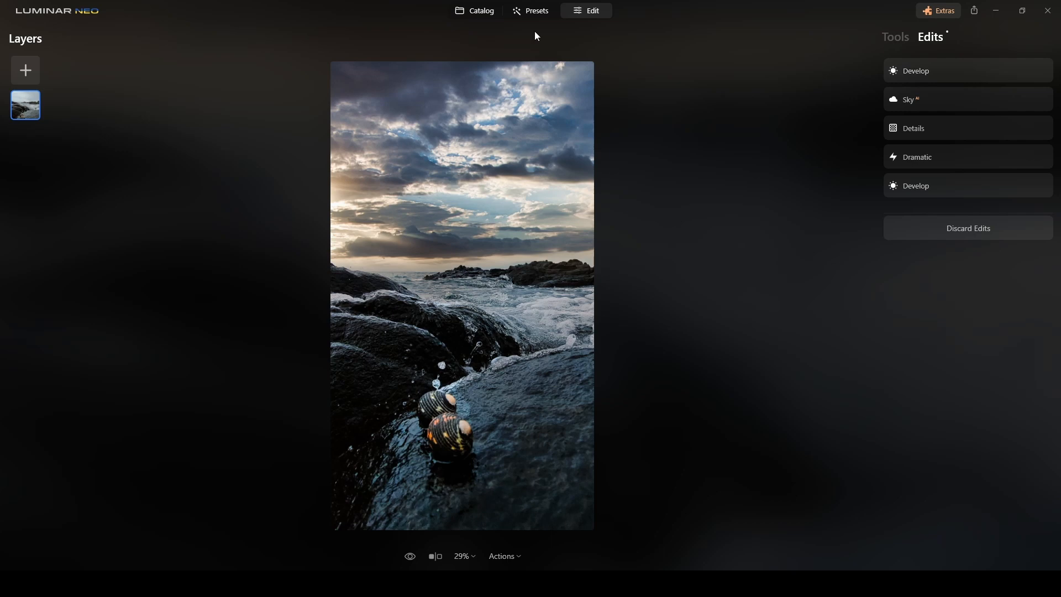
pyautogui.moveTo(961, 194)
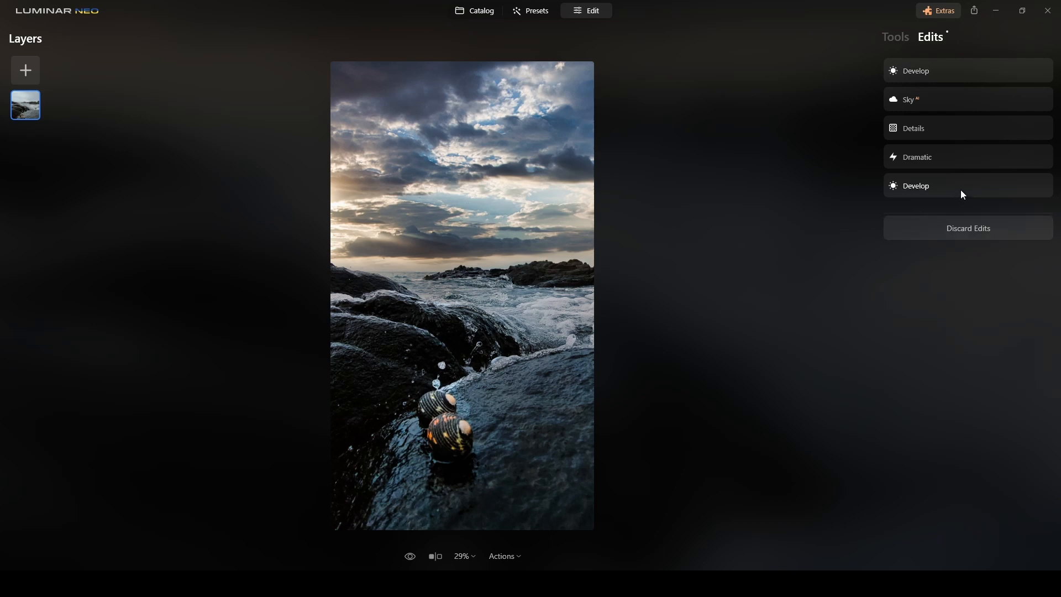
pyautogui.click(916, 186)
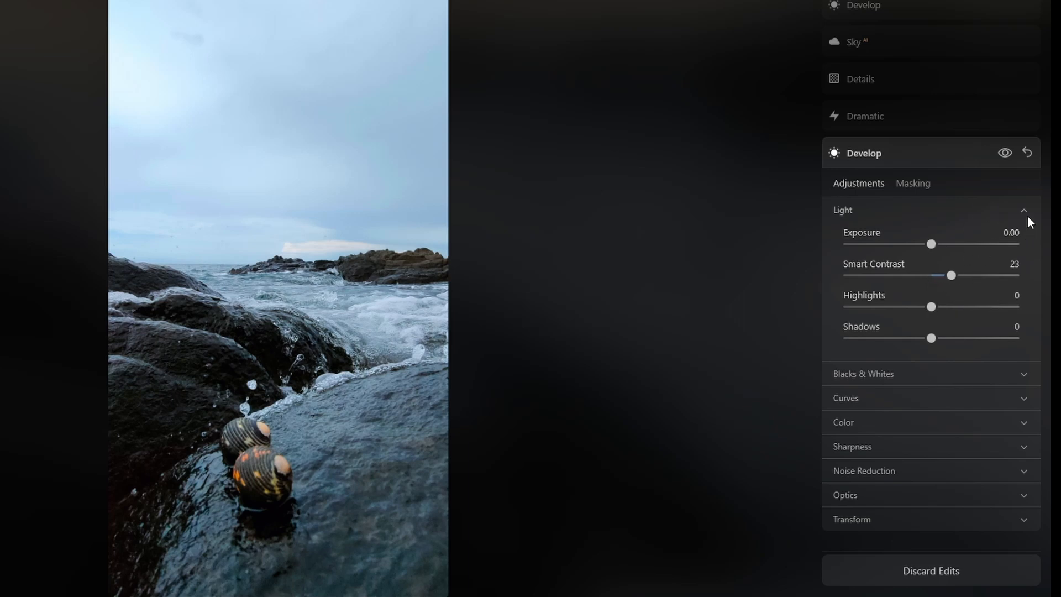
pyautogui.click(1022, 210)
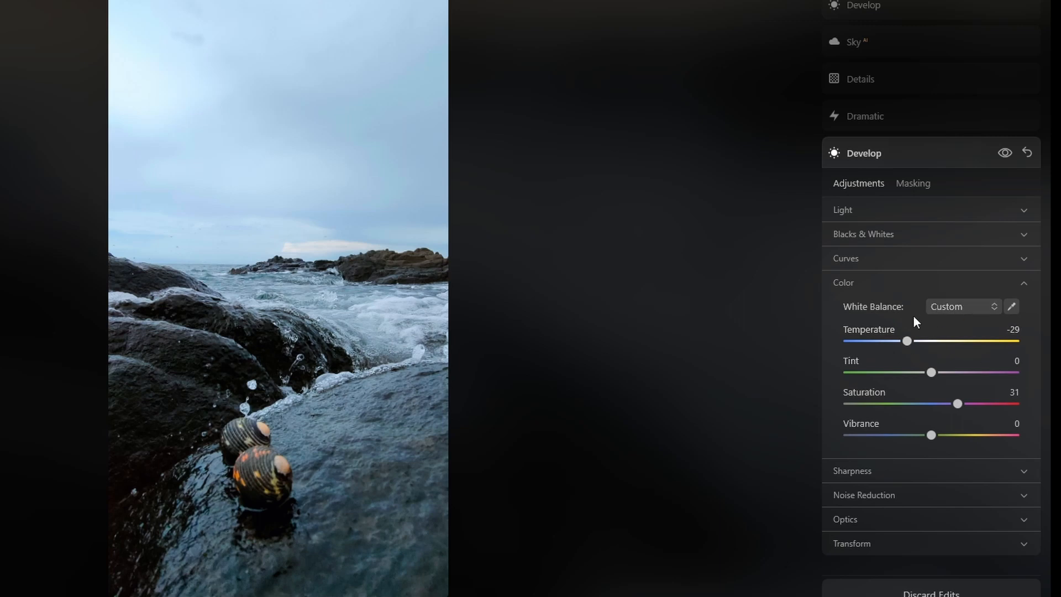
pyautogui.moveTo(934, 162)
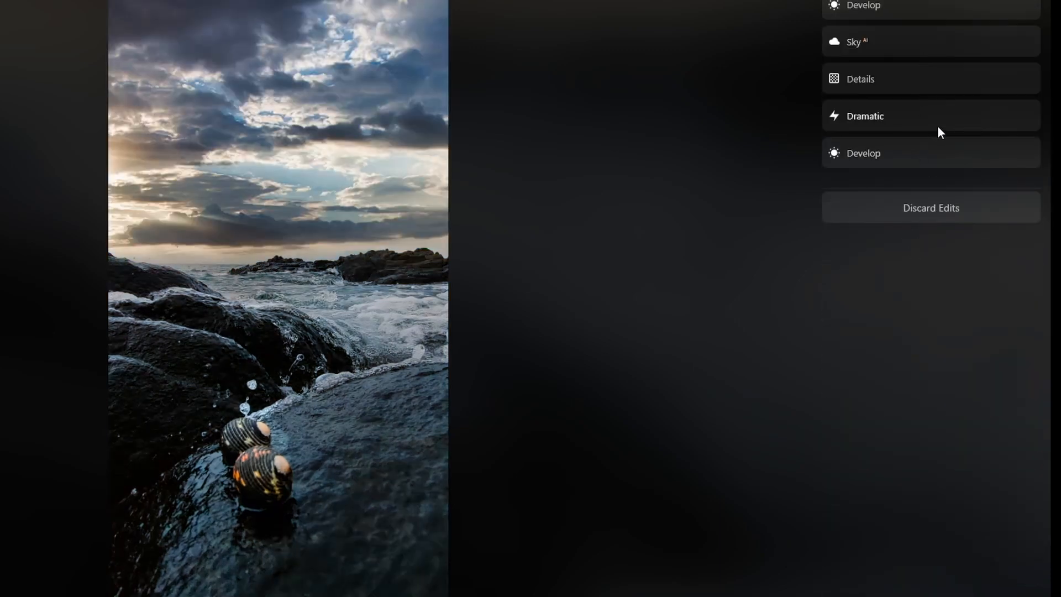
# - Reveal Dramatic (amount 27, local contrast 64) and Details (small 20, medium 34, sharpen 17)
pyautogui.click(865, 115)
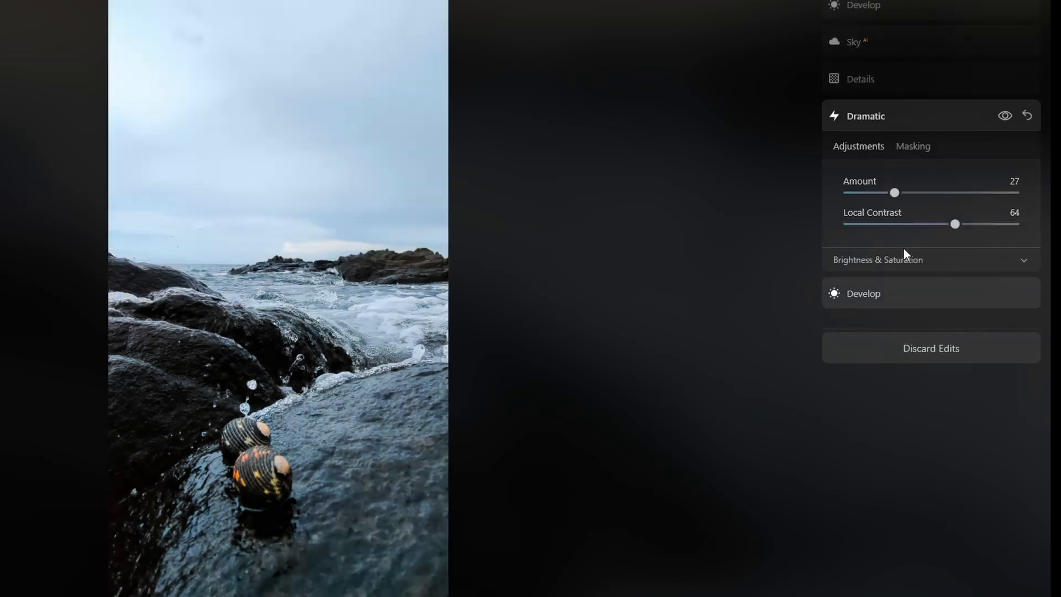
pyautogui.moveTo(954, 136)
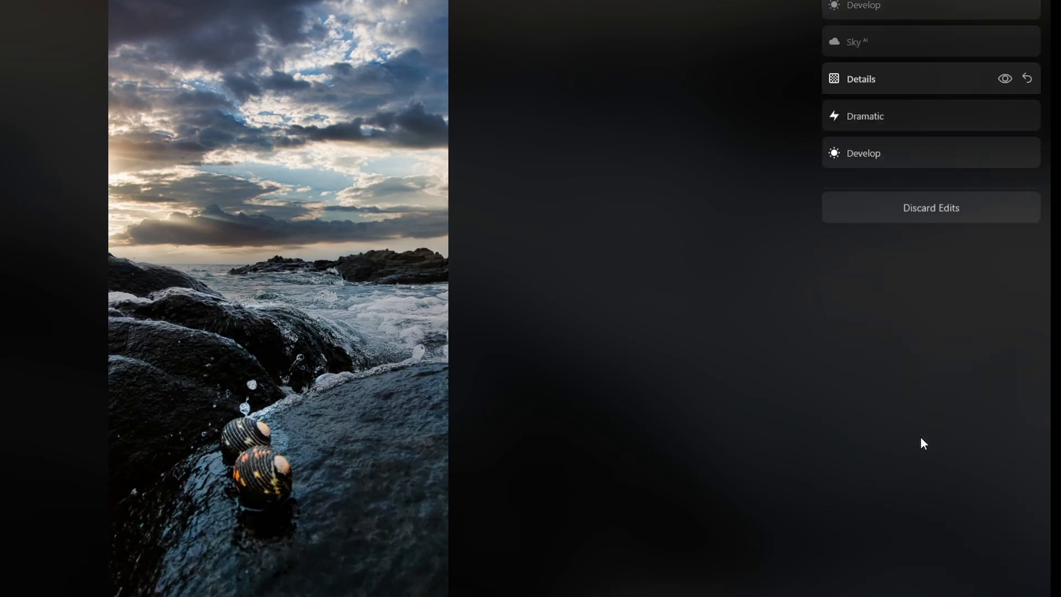
pyautogui.click(861, 78)
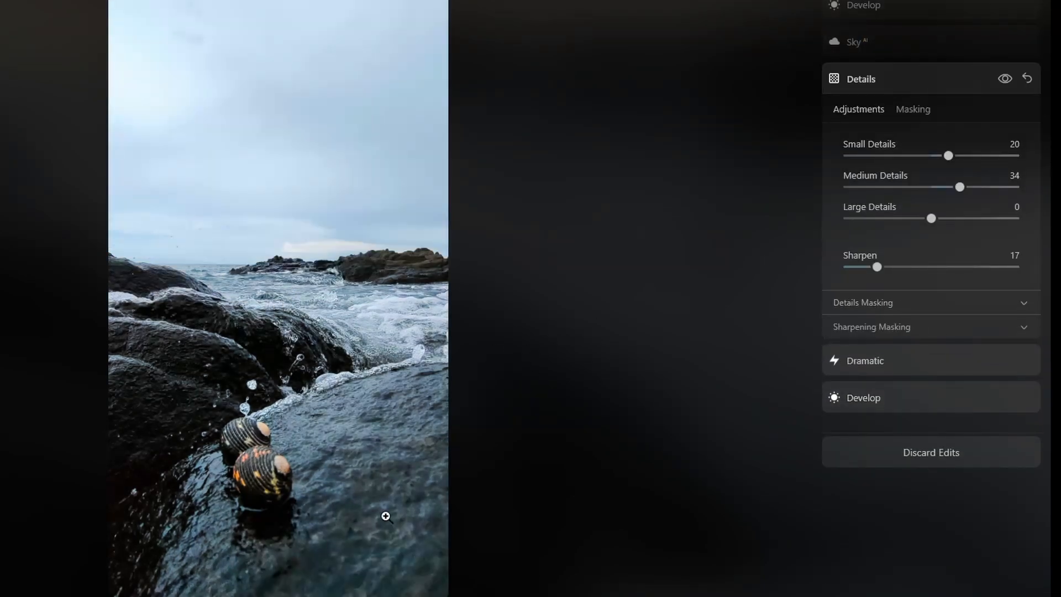
pyautogui.moveTo(123, 277)
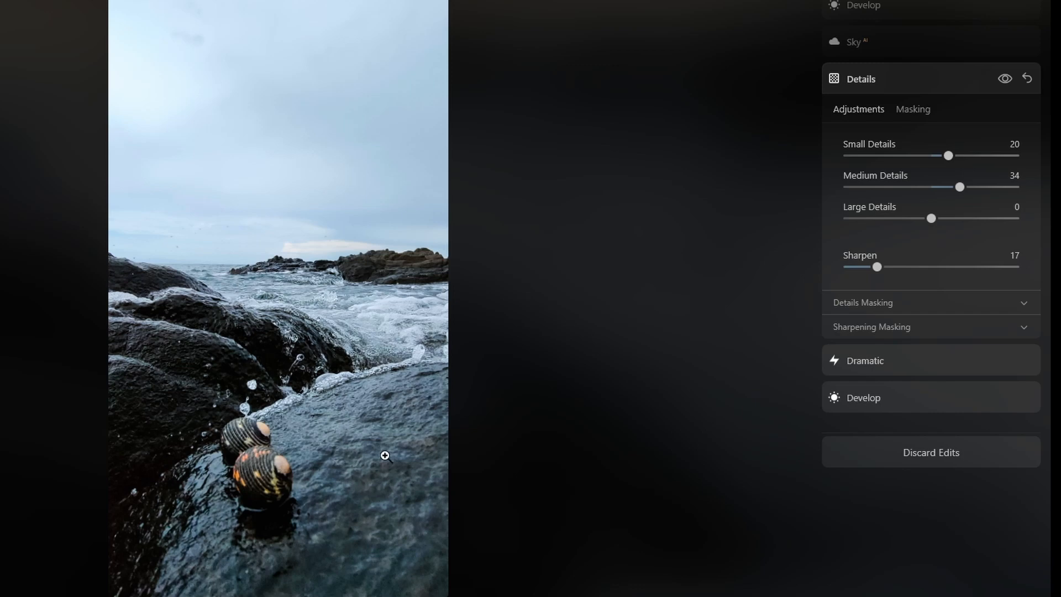
pyautogui.moveTo(554, 322)
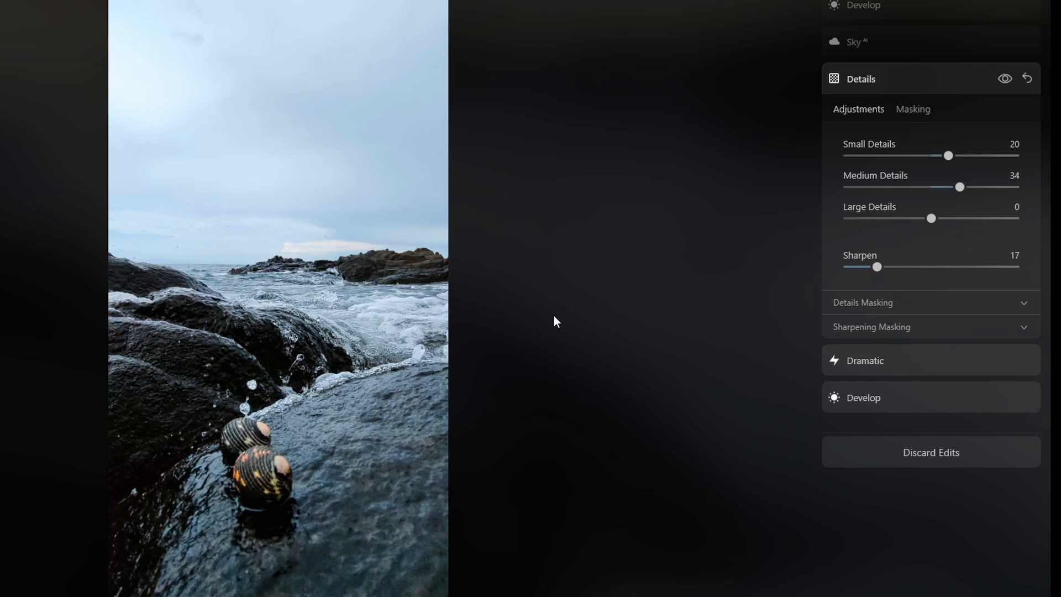
pyautogui.moveTo(349, 361)
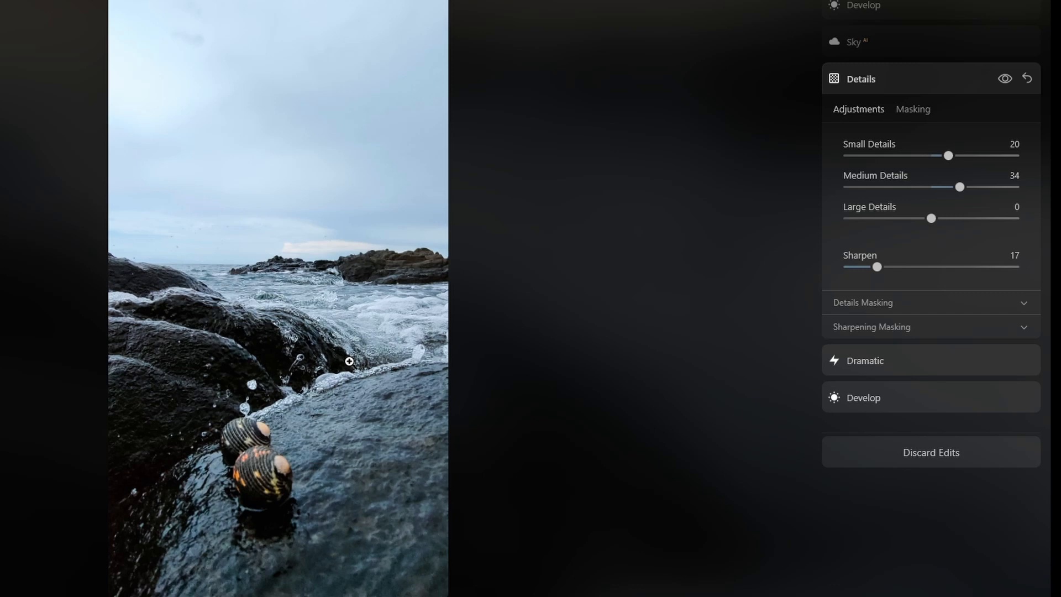
pyautogui.moveTo(412, 326)
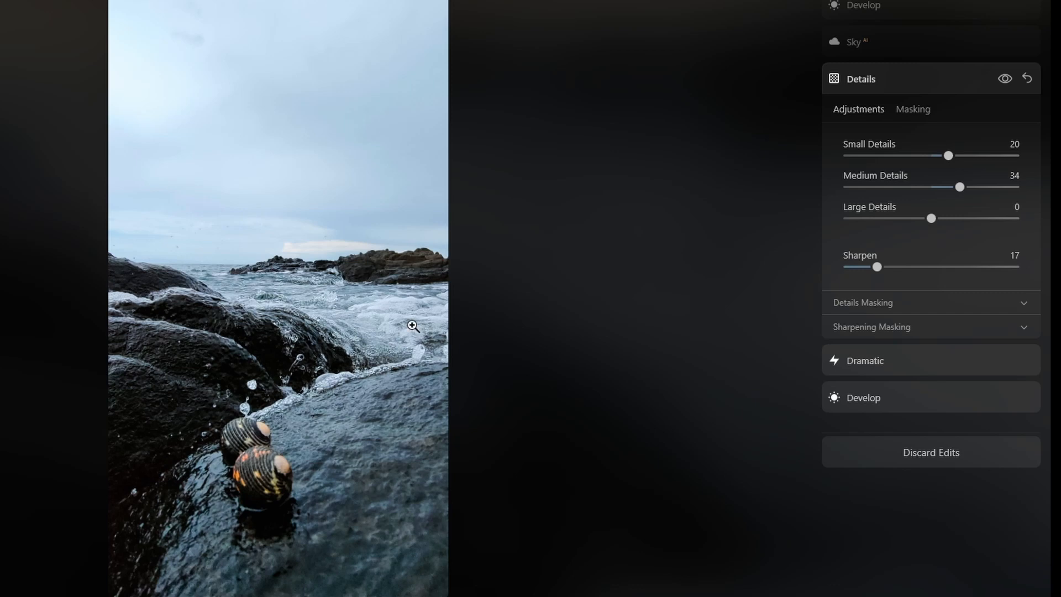
pyautogui.moveTo(949, 103)
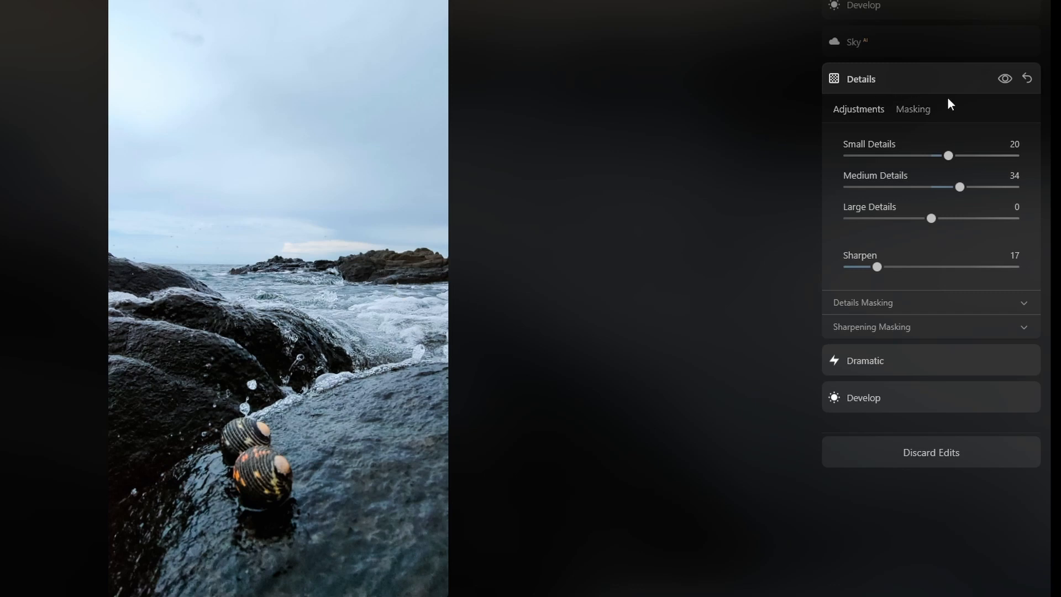
# - Collapse Details and expand the Sky edit showing the Dramatic Sunset 4 sky
pyautogui.click(863, 5)
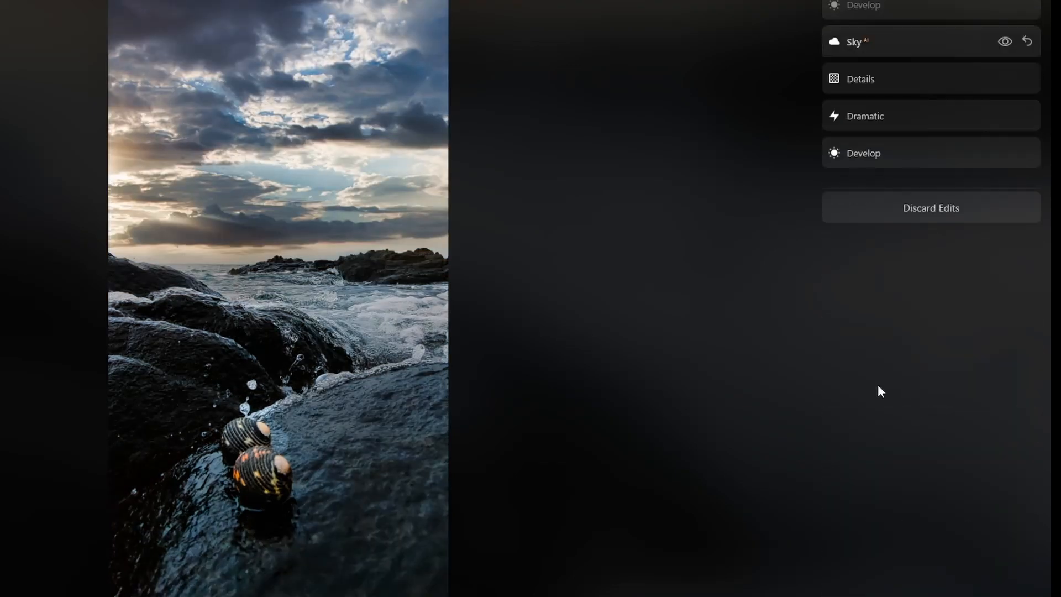
pyautogui.click(854, 41)
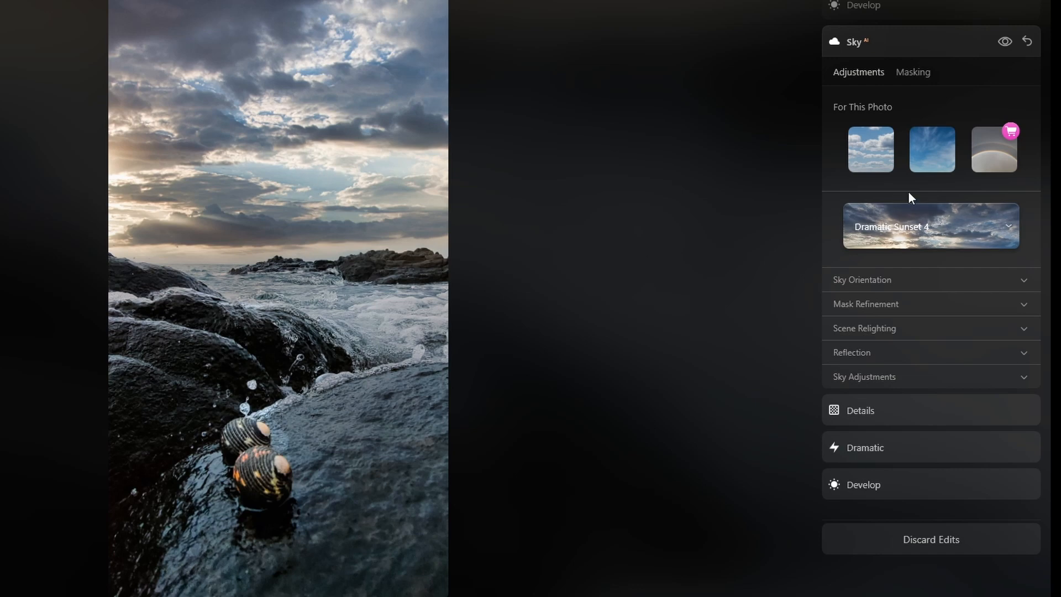
pyautogui.moveTo(565, 213)
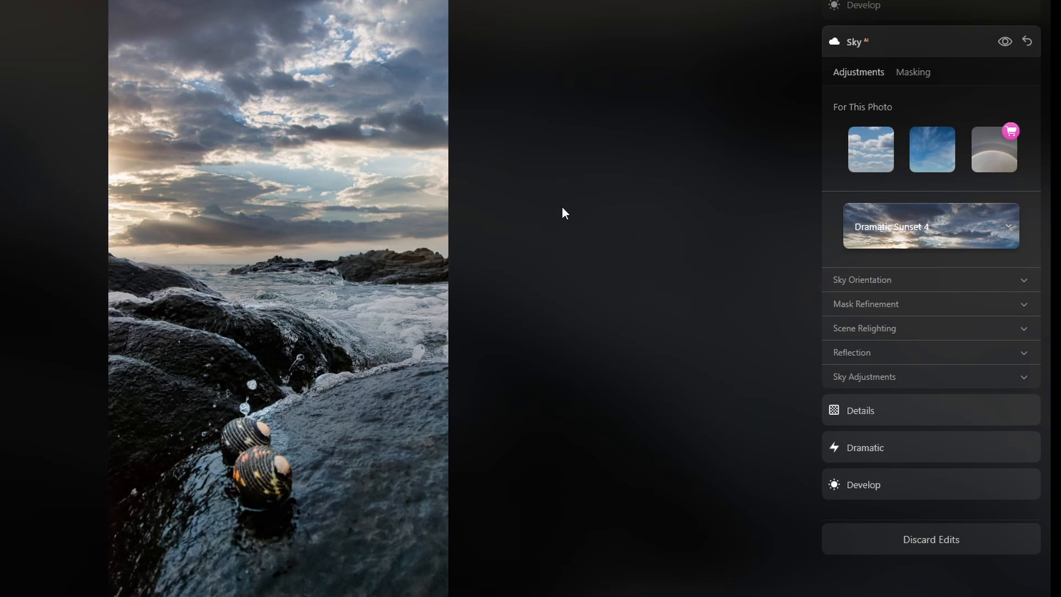
pyautogui.moveTo(651, 193)
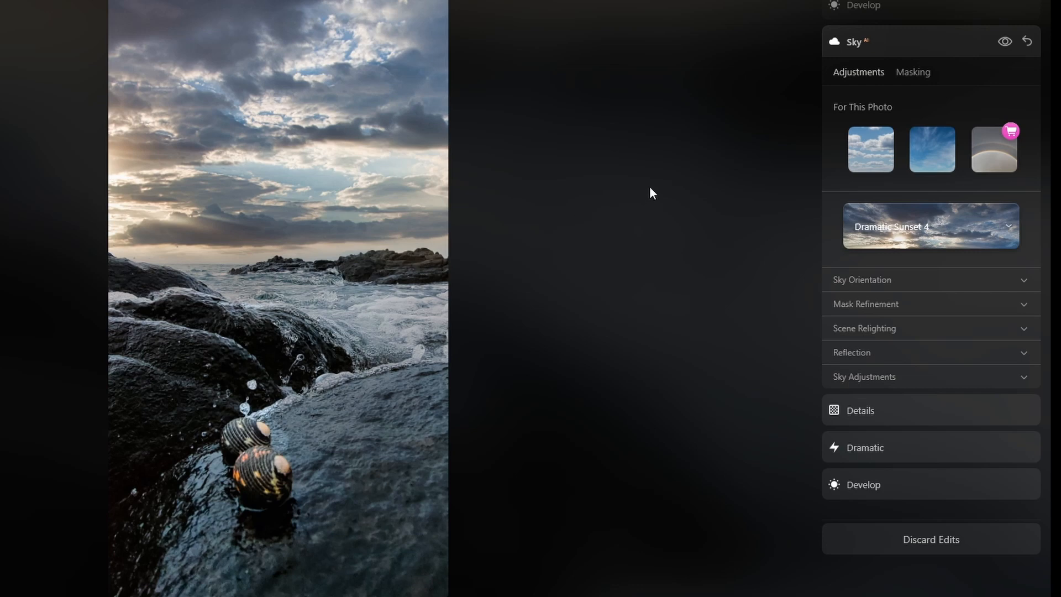
pyautogui.moveTo(941, 48)
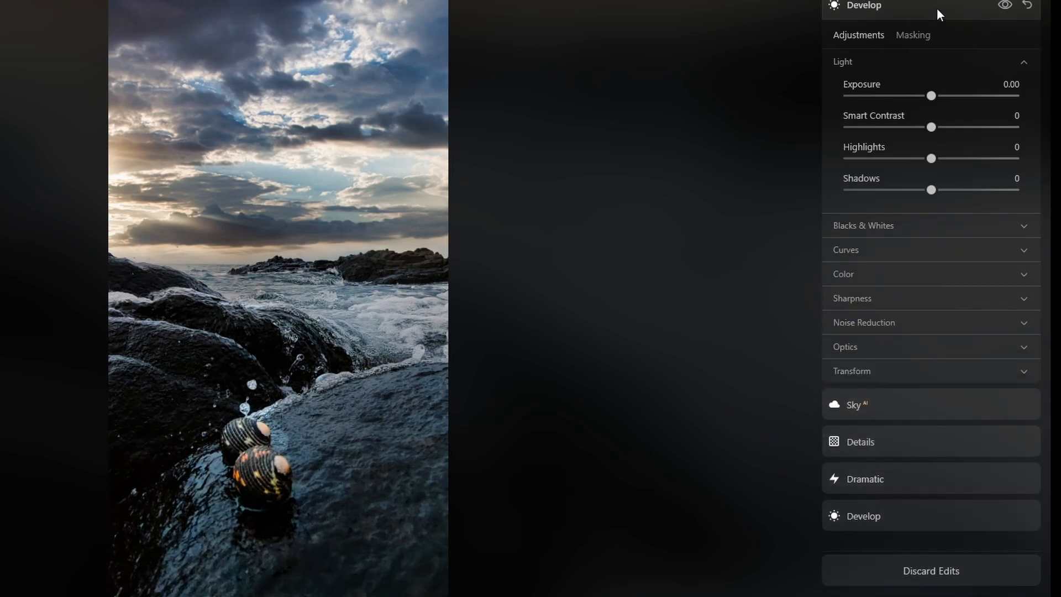
pyautogui.moveTo(985, 90)
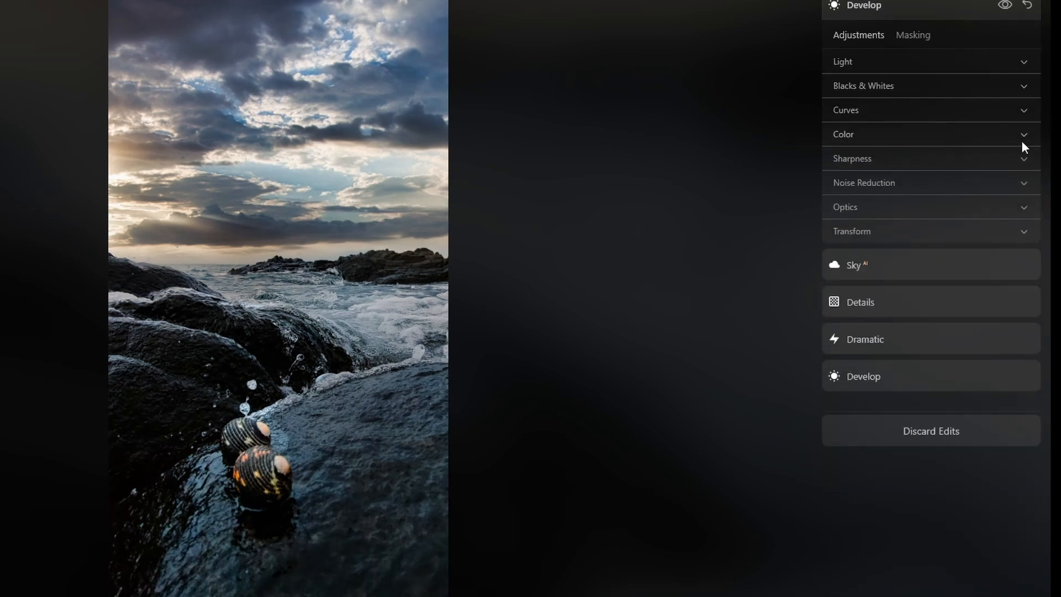
# - Expand the most recent Develop edit's settings
pyautogui.click(930, 110)
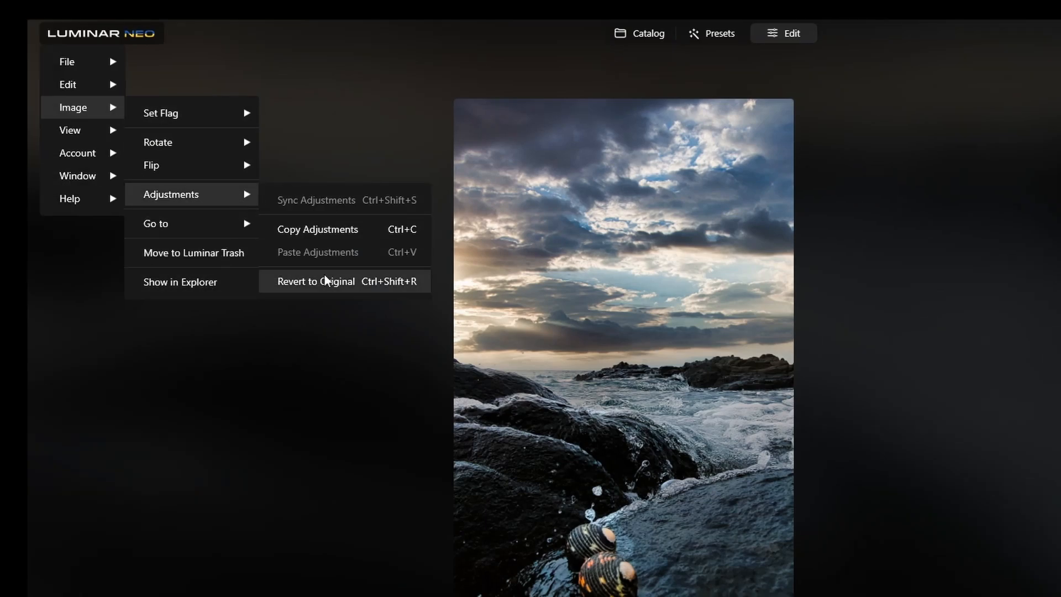
pyautogui.click(316, 281)
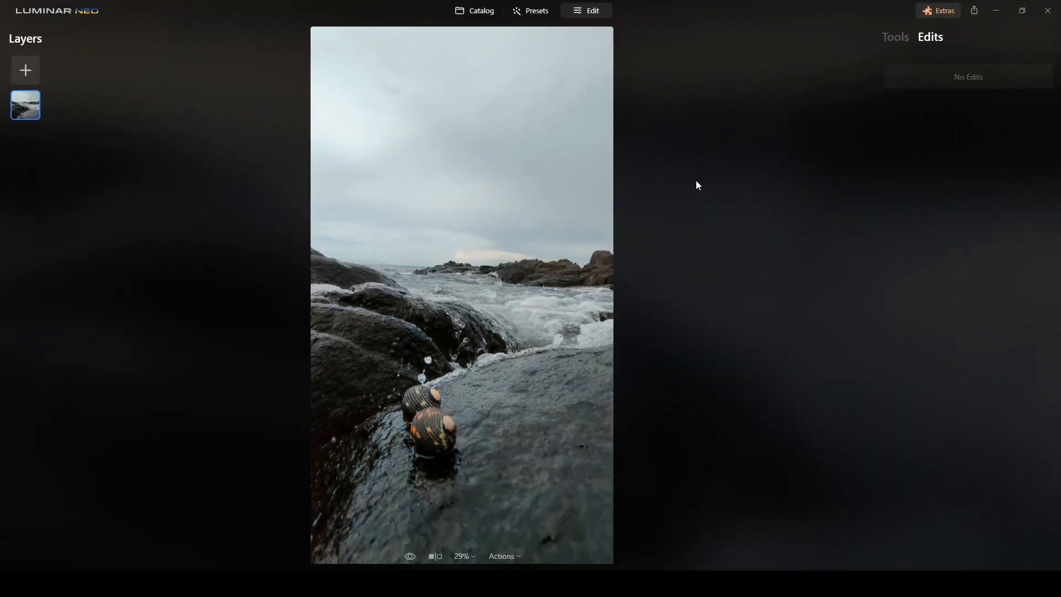
pyautogui.click(895, 37)
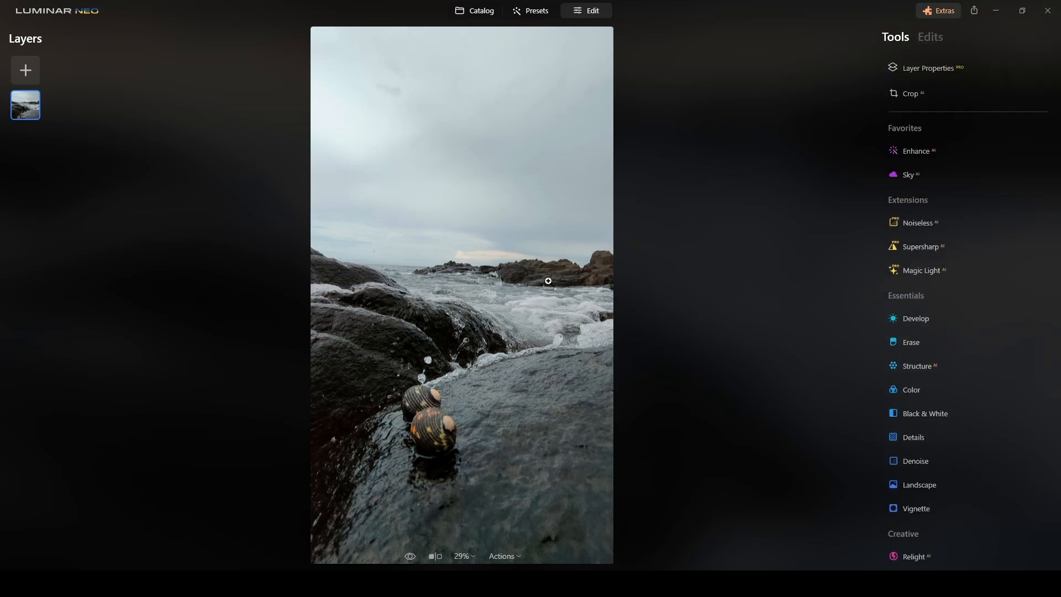
pyautogui.moveTo(276, 255)
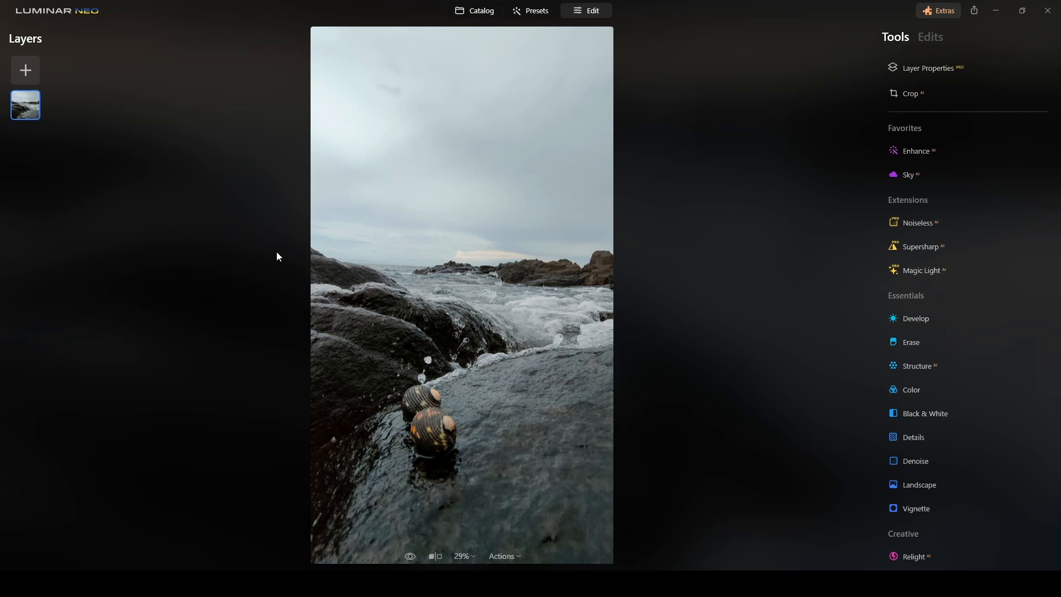
pyautogui.moveTo(408, 250)
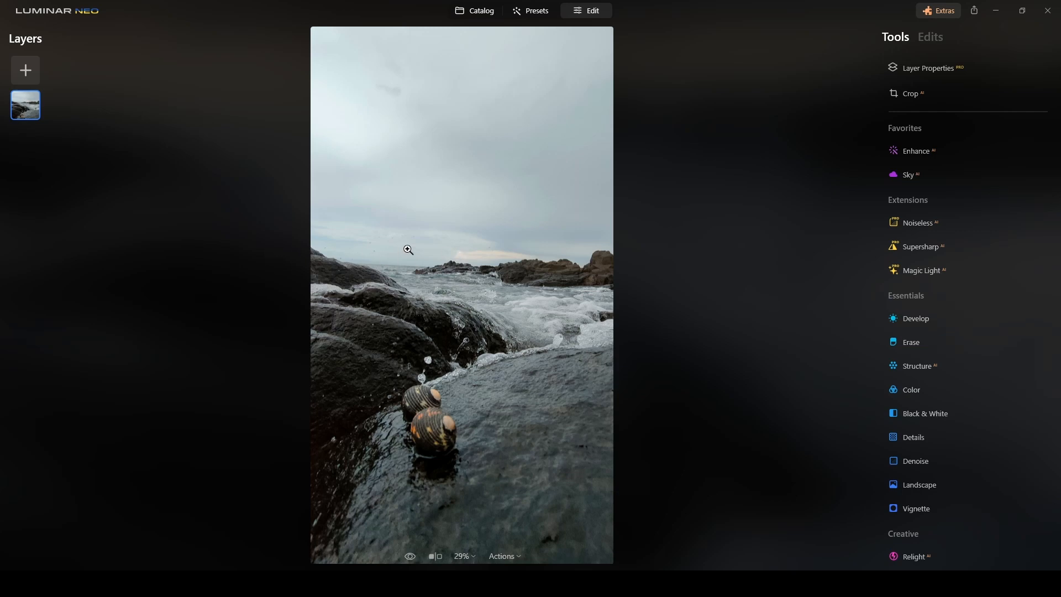
pyautogui.moveTo(604, 270)
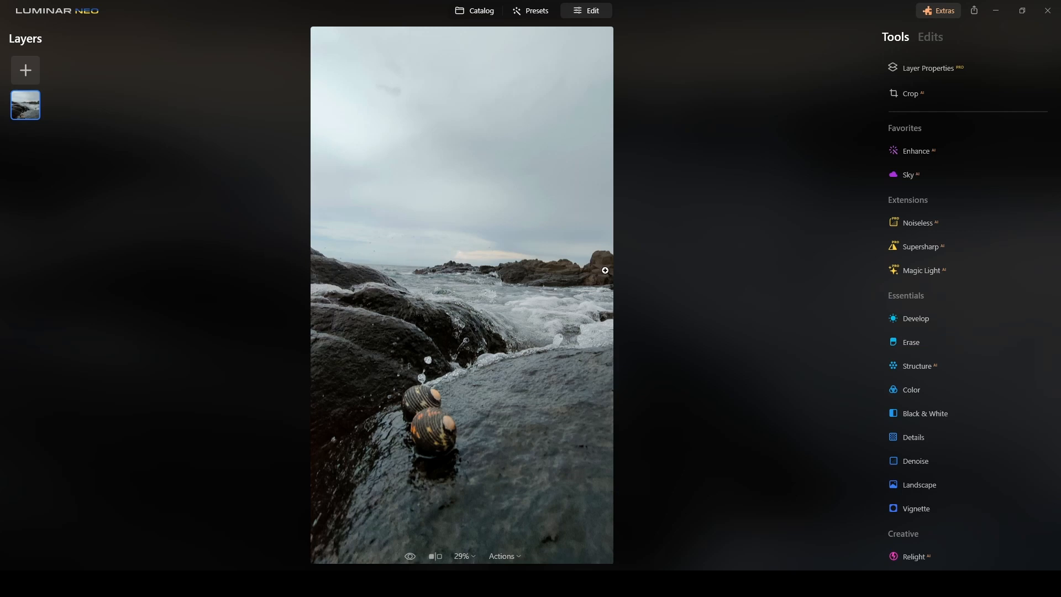
pyautogui.moveTo(493, 356)
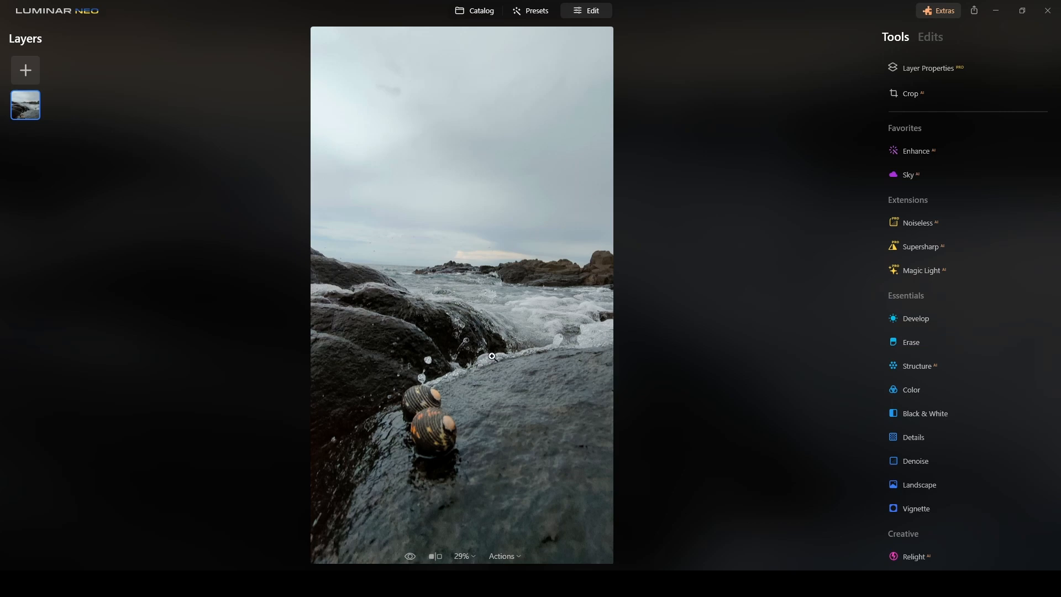
pyautogui.moveTo(494, 458)
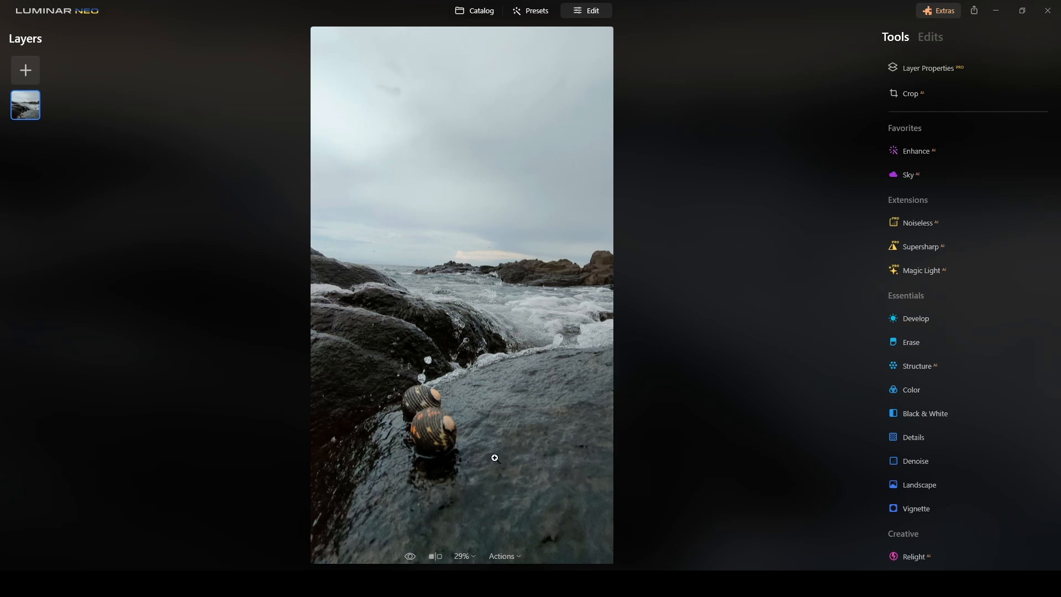
# - Rotate the photo slightly and apply, then apply a 16:9 portrait crop
pyautogui.click(912, 93)
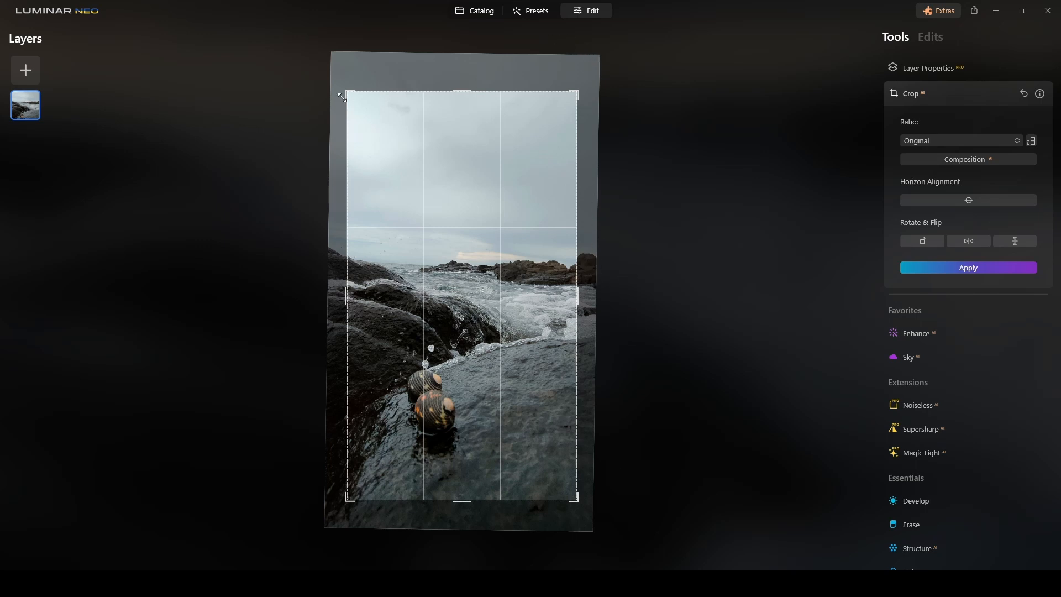
pyautogui.moveTo(344, 94); pyautogui.dragTo(339, 87)
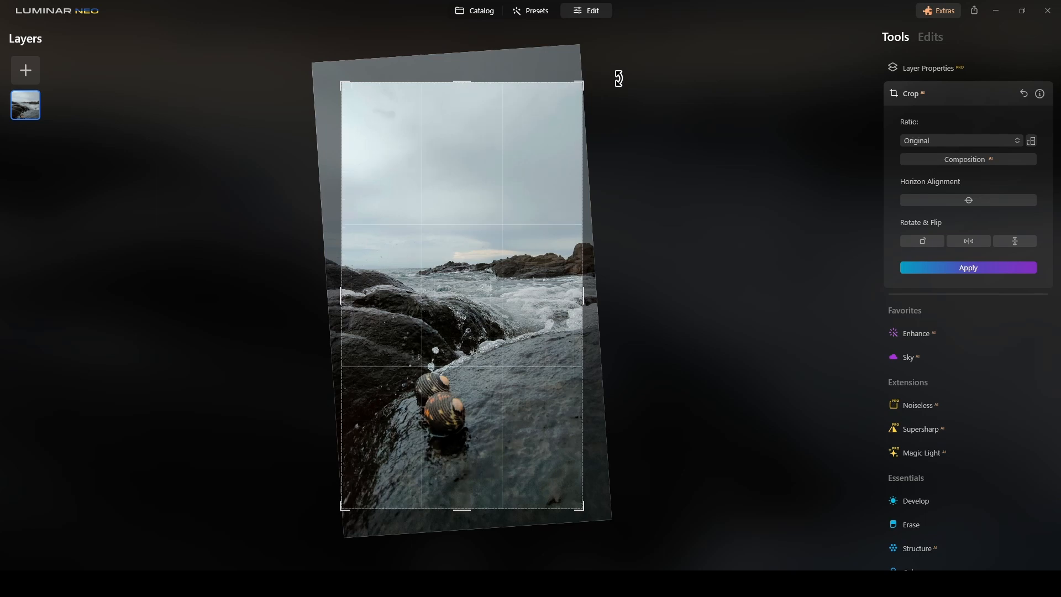
pyautogui.moveTo(575, 198)
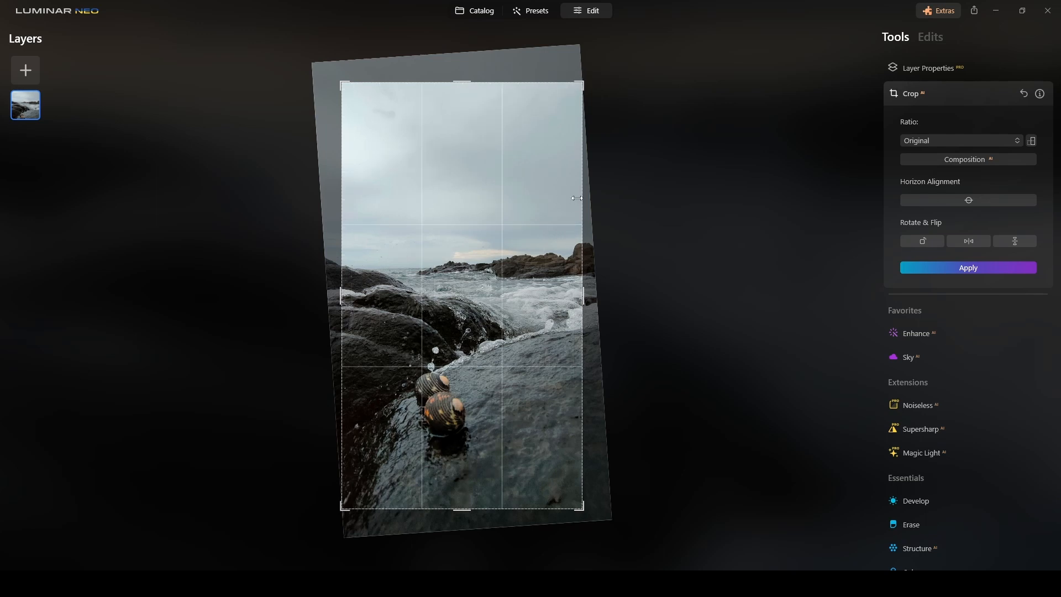
pyautogui.moveTo(623, 484)
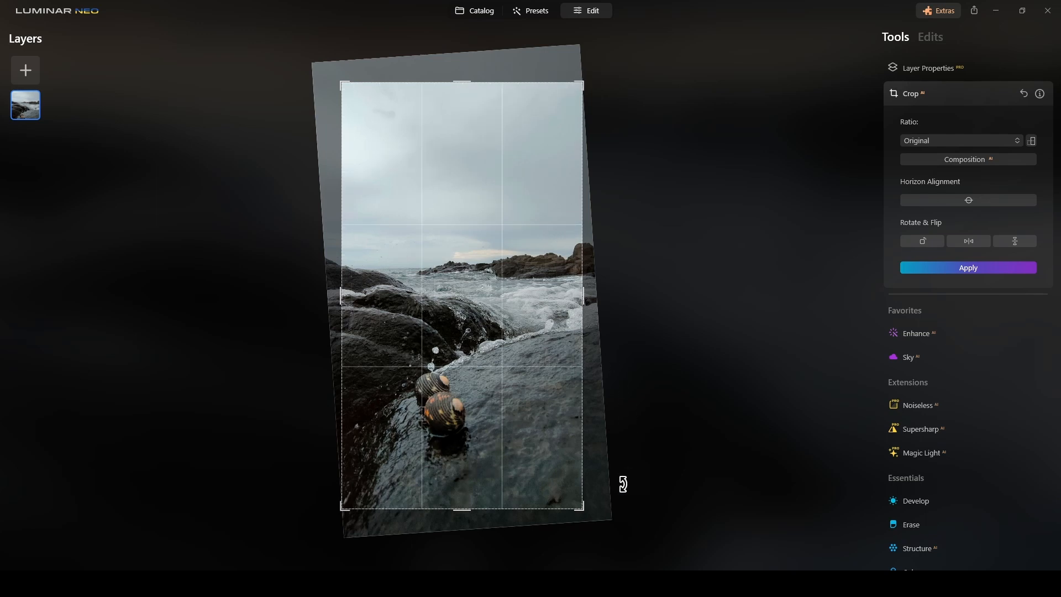
pyautogui.click(967, 267)
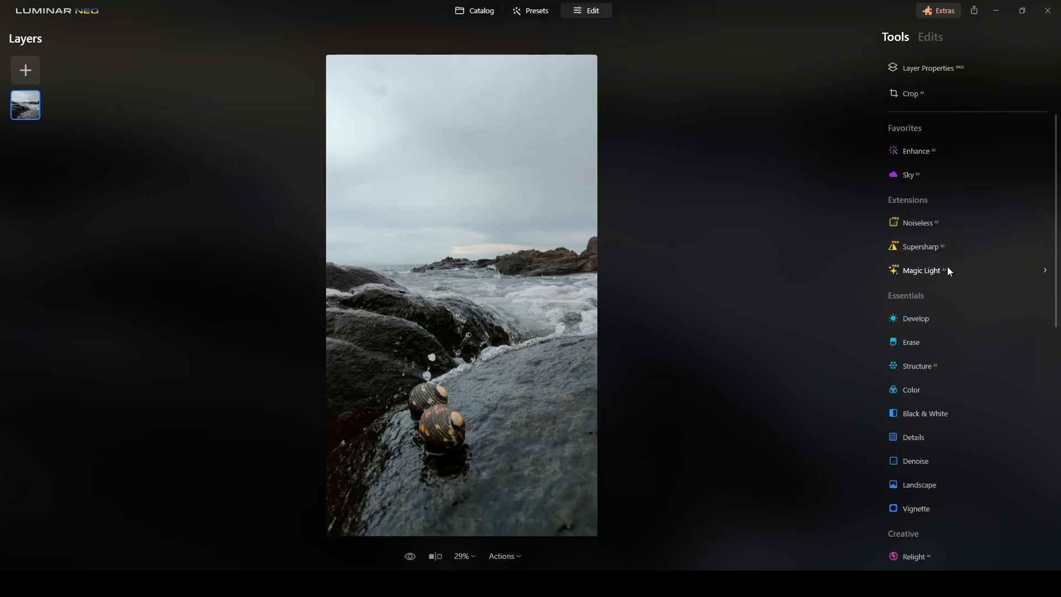
pyautogui.moveTo(778, 295)
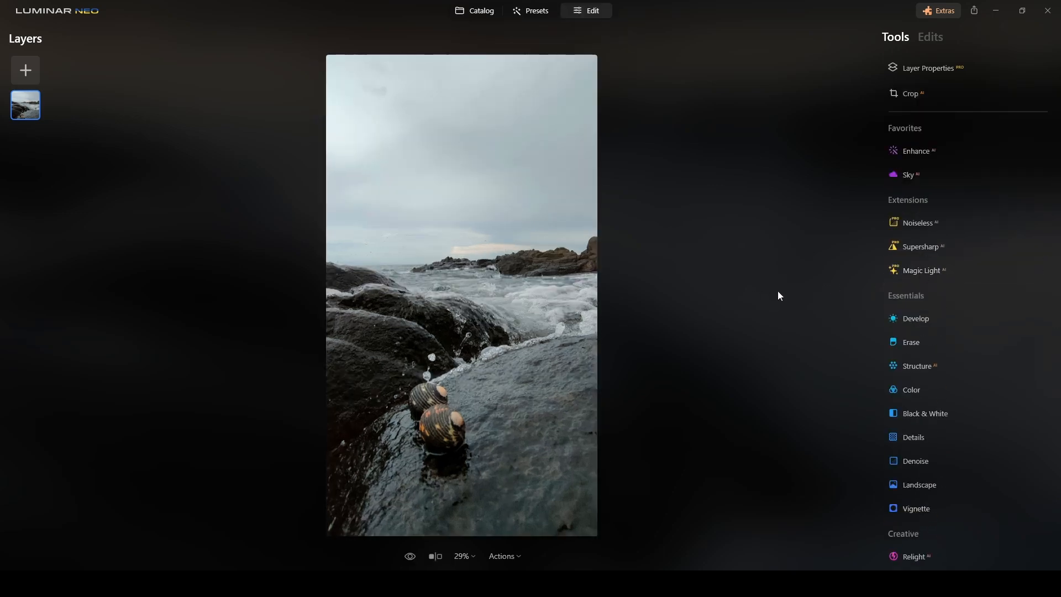
pyautogui.moveTo(826, 142)
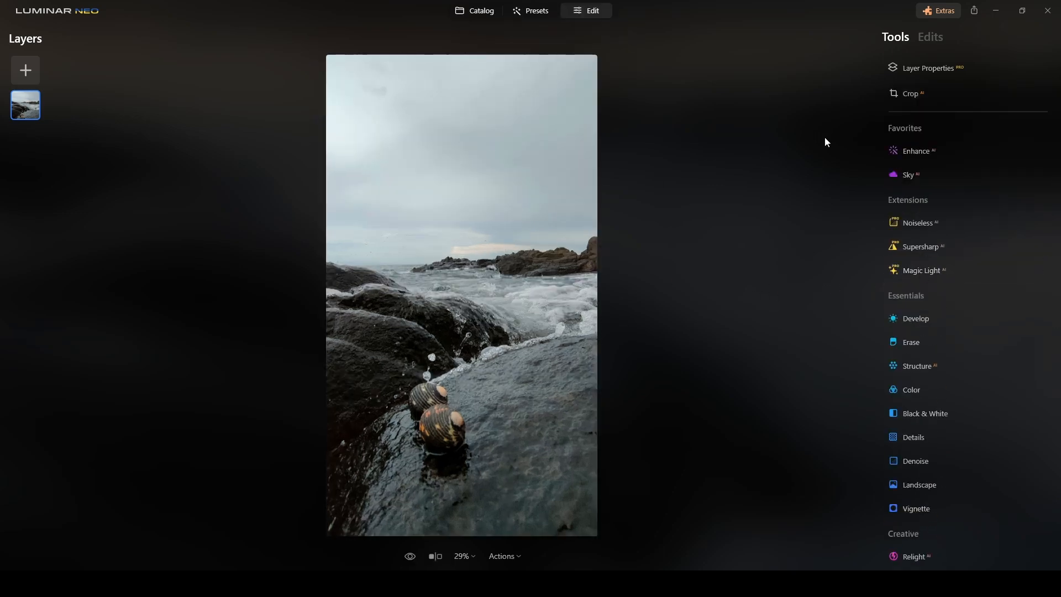
pyautogui.click(911, 94)
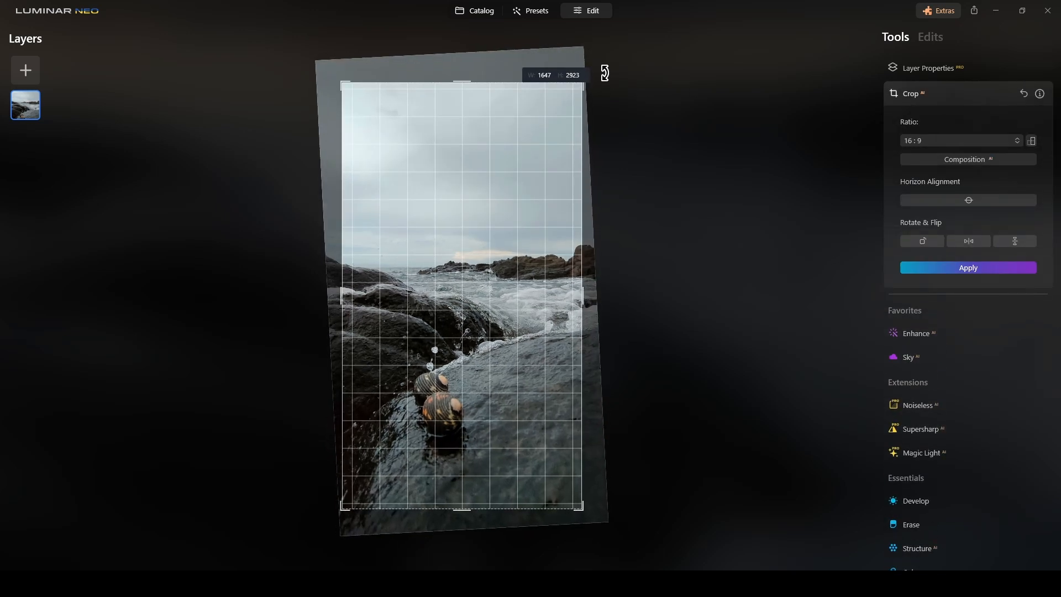
pyautogui.click(966, 267)
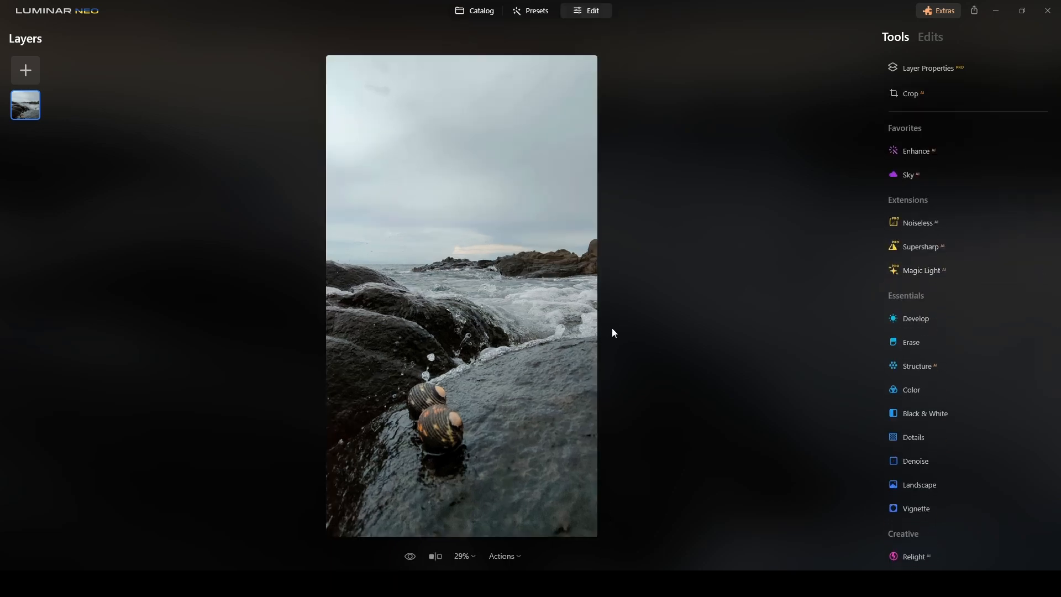
pyautogui.moveTo(765, 179)
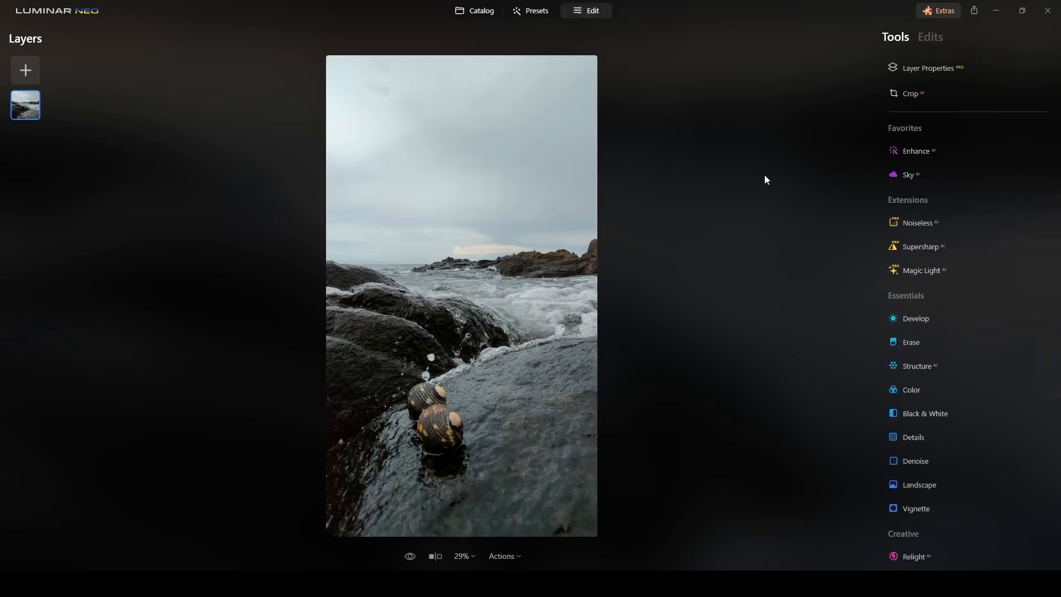
# - Set Develop Temperature to -29 and Saturation to 31, then compare before and after
pyautogui.click(916, 318)
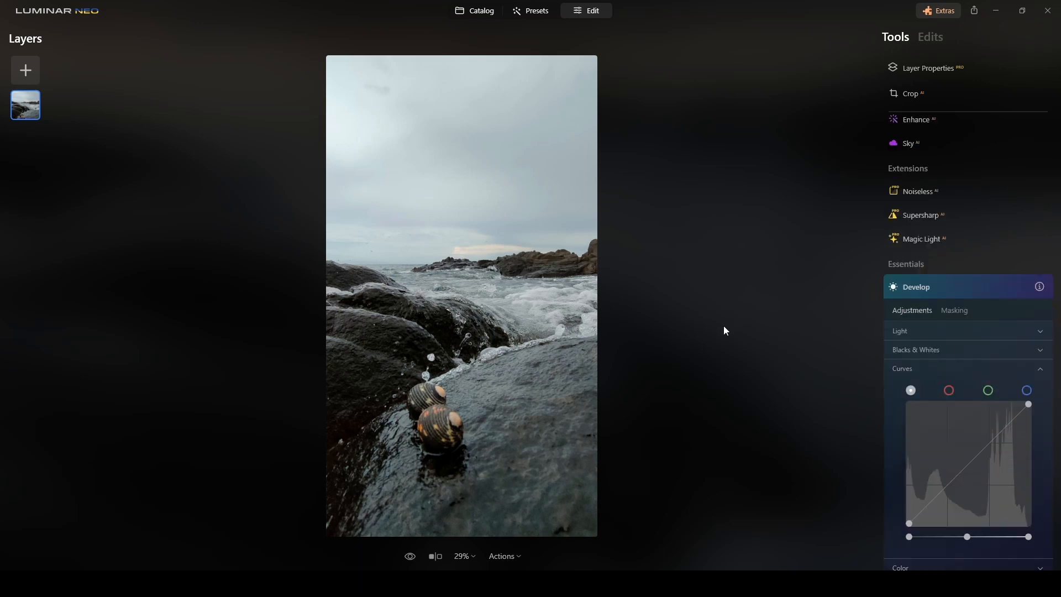
pyautogui.scroll(-3)
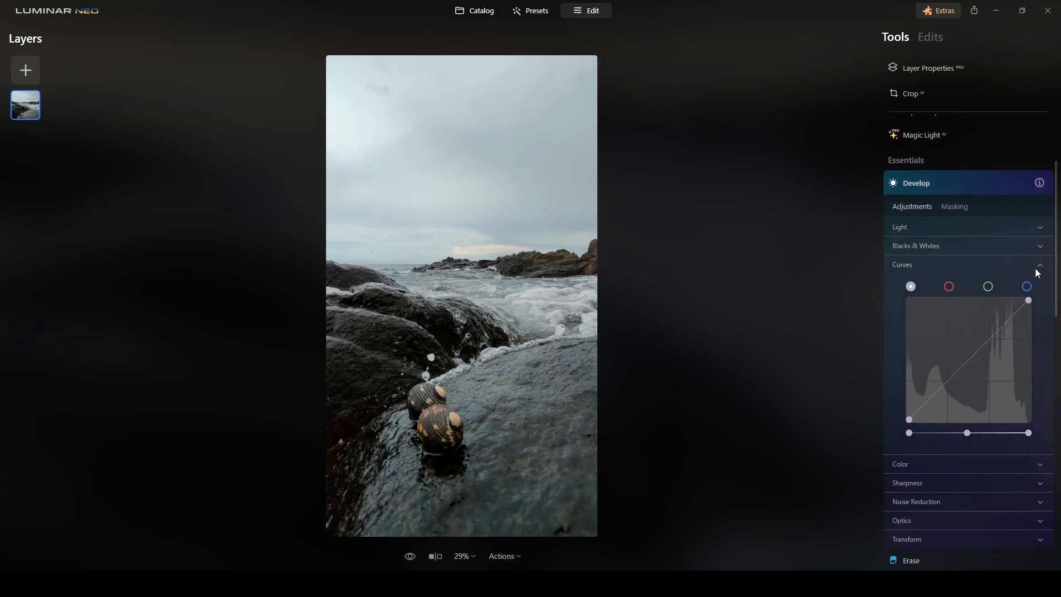
pyautogui.click(1039, 265)
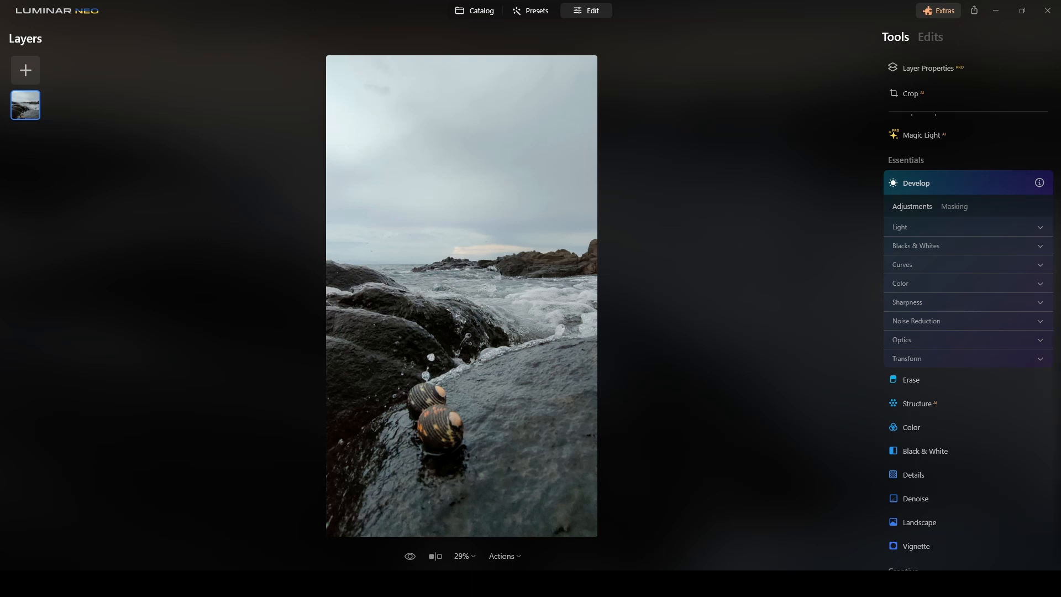
pyautogui.moveTo(1023, 274)
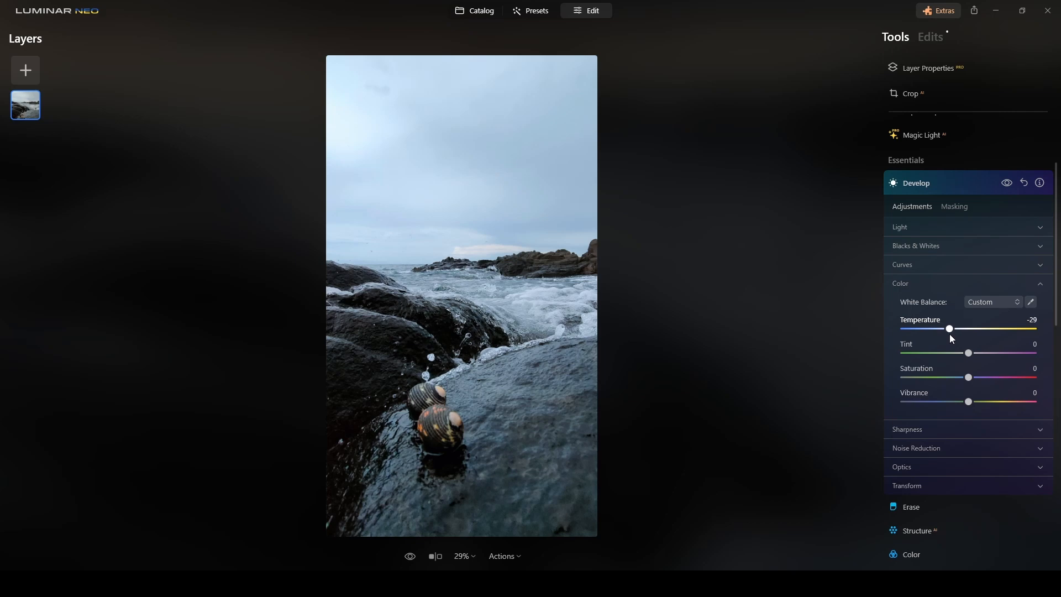
pyautogui.moveTo(968, 398)
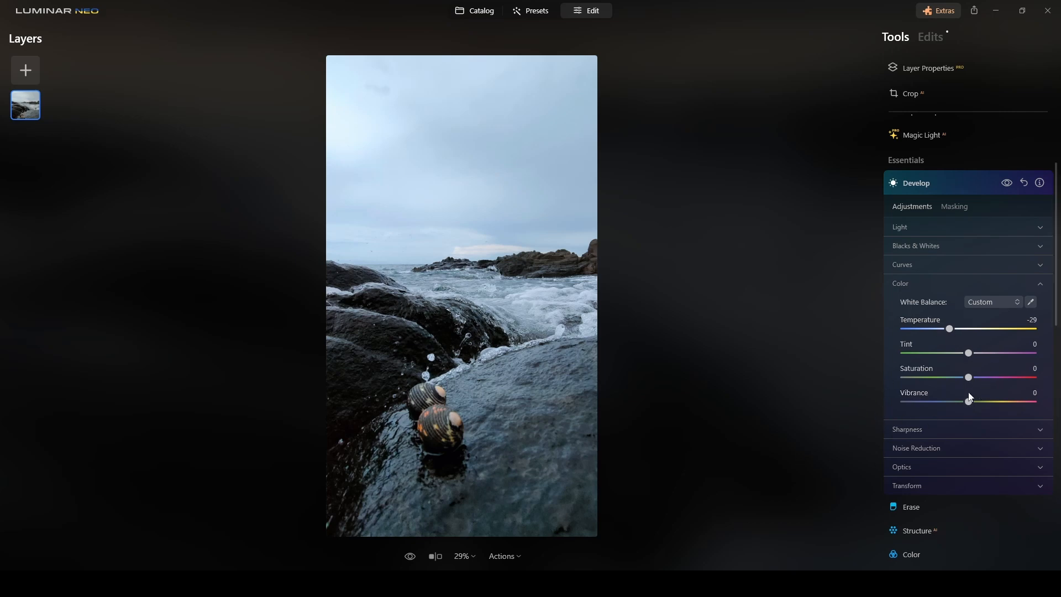
pyautogui.moveTo(936, 369)
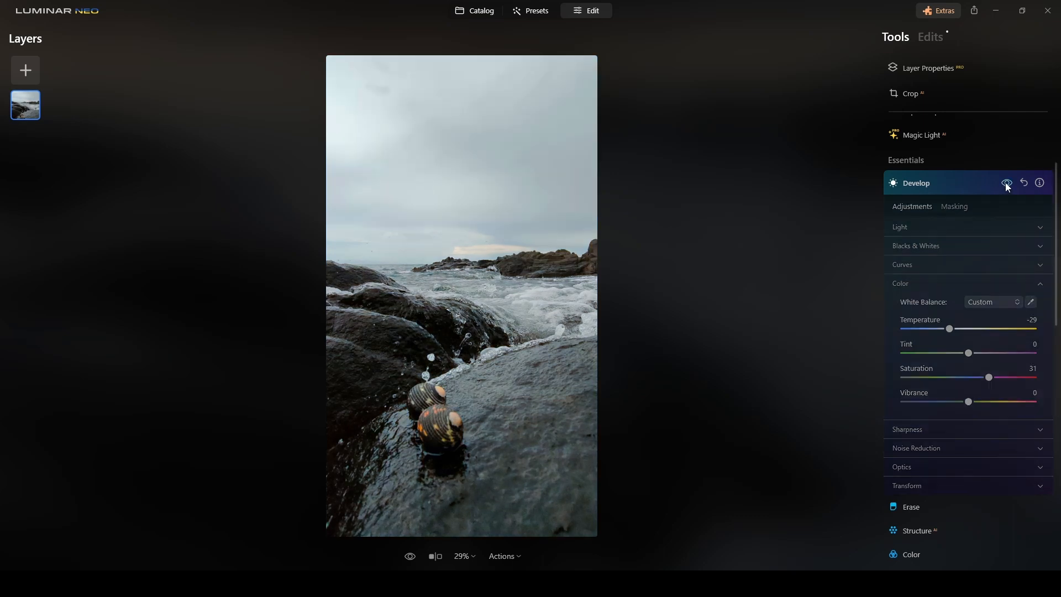
pyautogui.click(1006, 183)
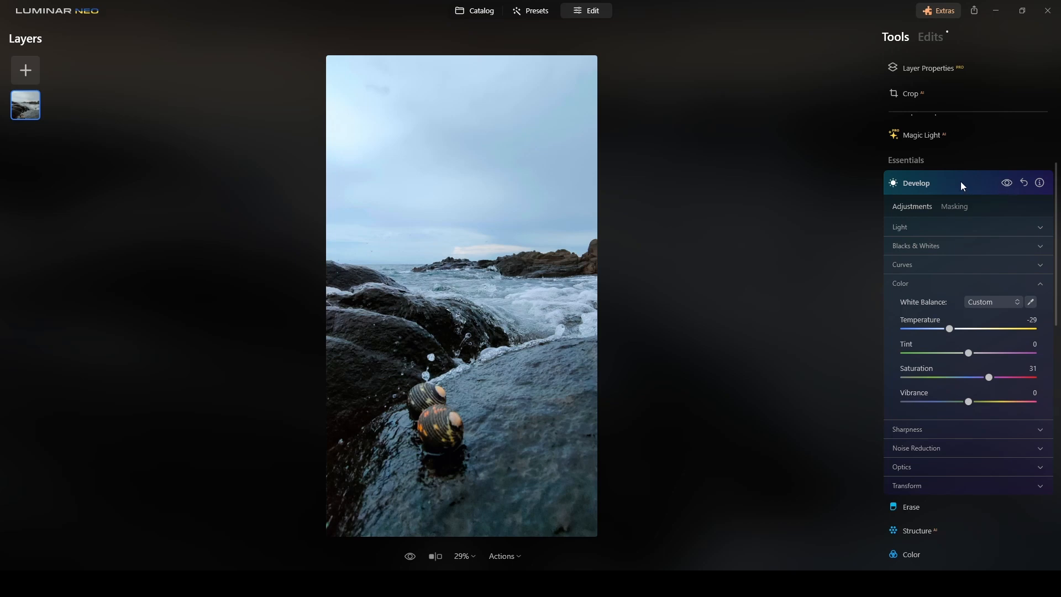
# - Apply Dramatic at Amount 27 and Local Contrast 66, then collapse its panel
pyautogui.click(916, 183)
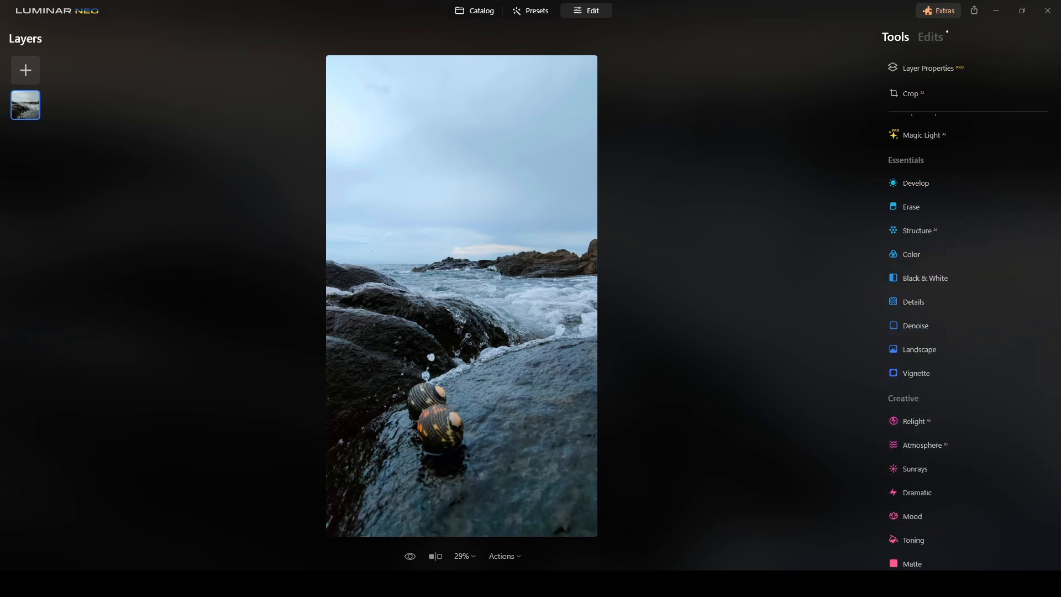
pyautogui.moveTo(926, 263)
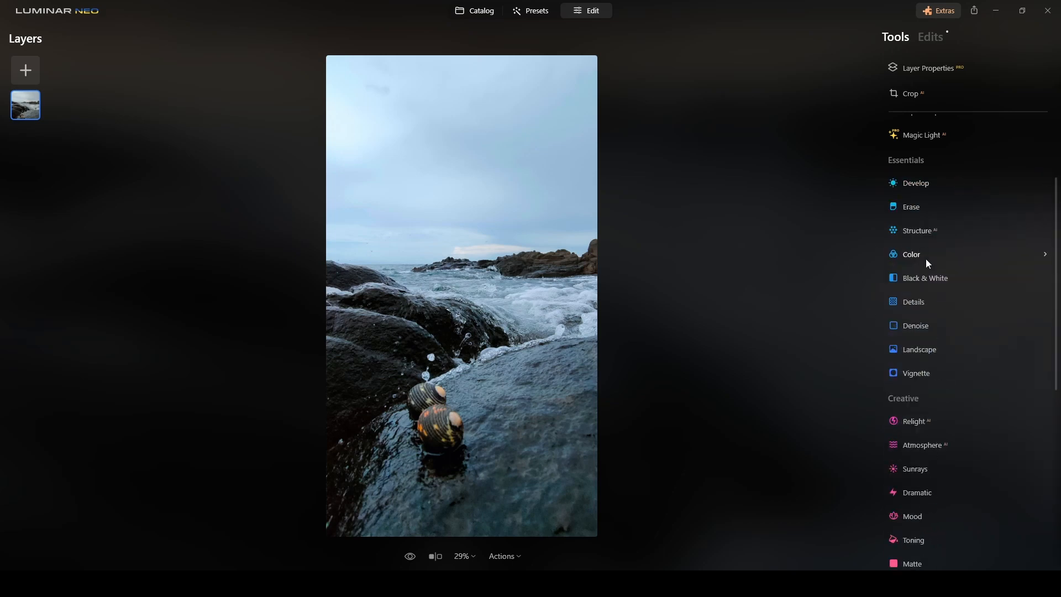
pyautogui.scroll(-3)
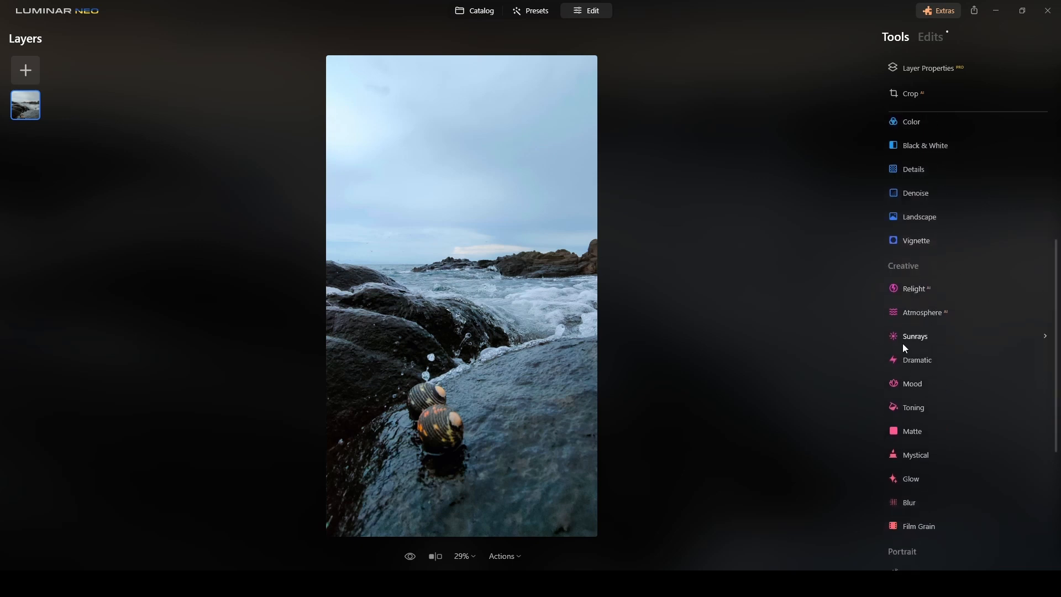
pyautogui.moveTo(917, 359)
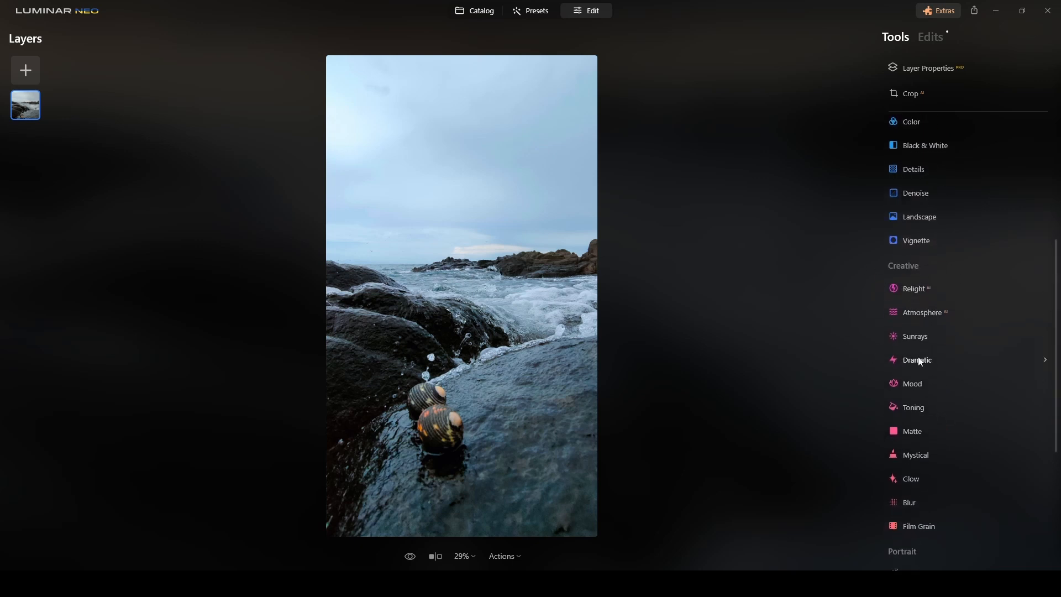
pyautogui.click(917, 359)
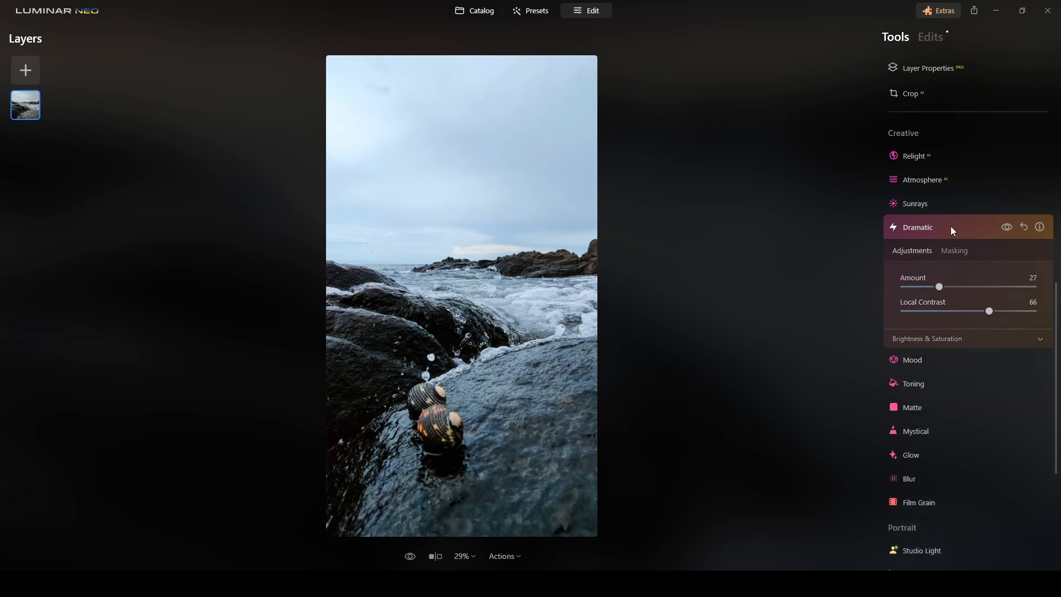
pyautogui.click(918, 227)
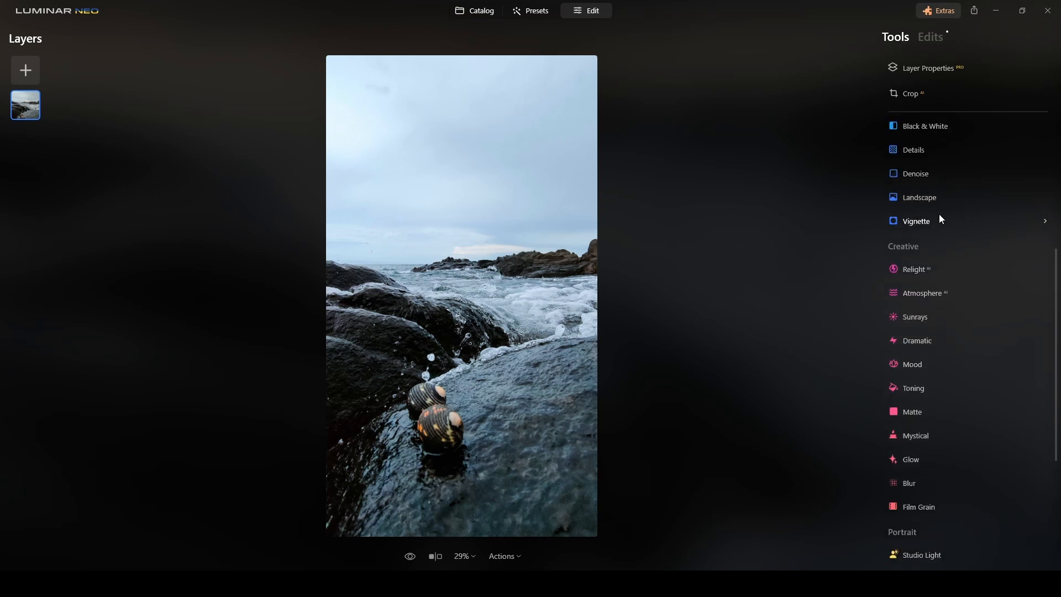
# - Set Details to Small 20, Medium 34, Sharpen 19 and preview without it
pyautogui.click(914, 149)
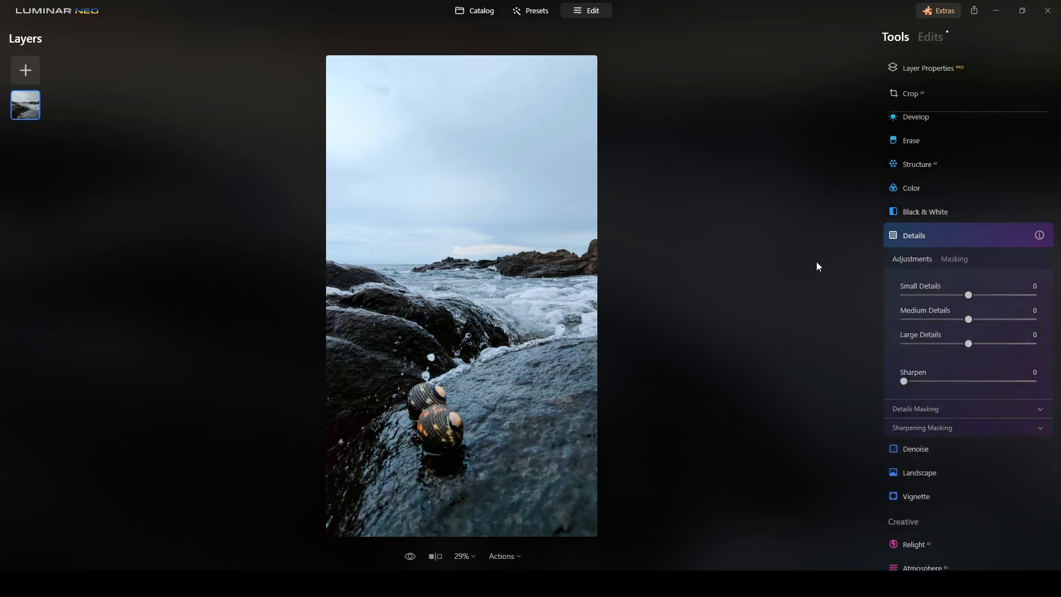
pyautogui.moveTo(967, 295)
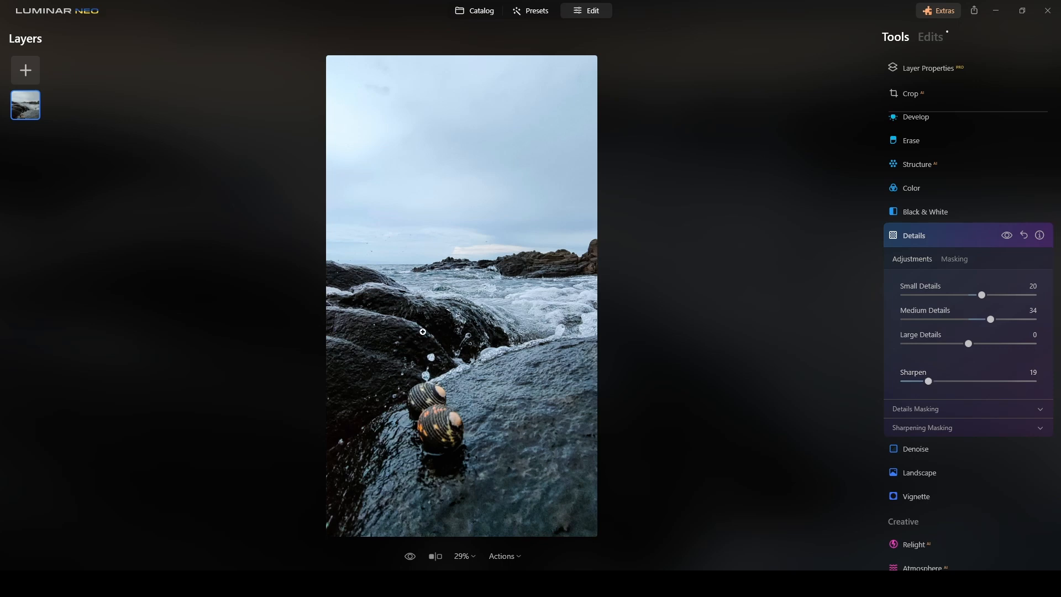
pyautogui.moveTo(599, 391)
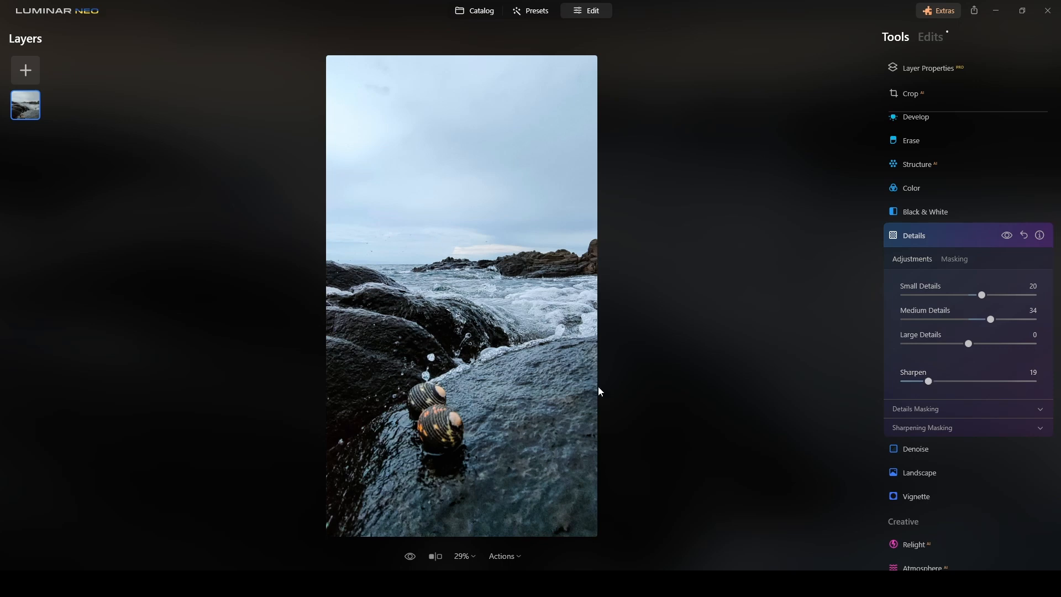
pyautogui.moveTo(998, 239)
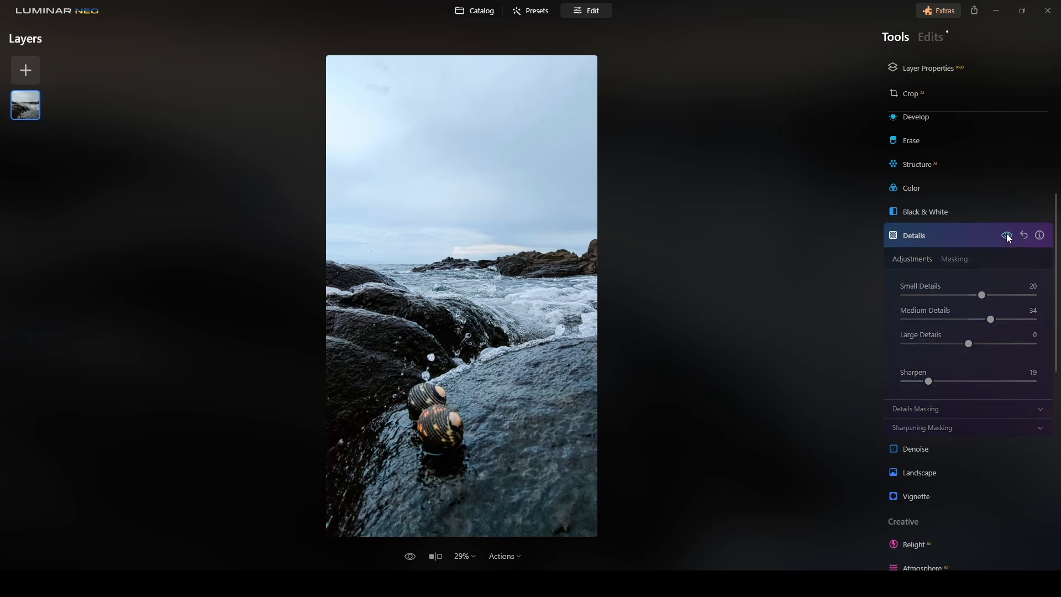
pyautogui.click(1006, 235)
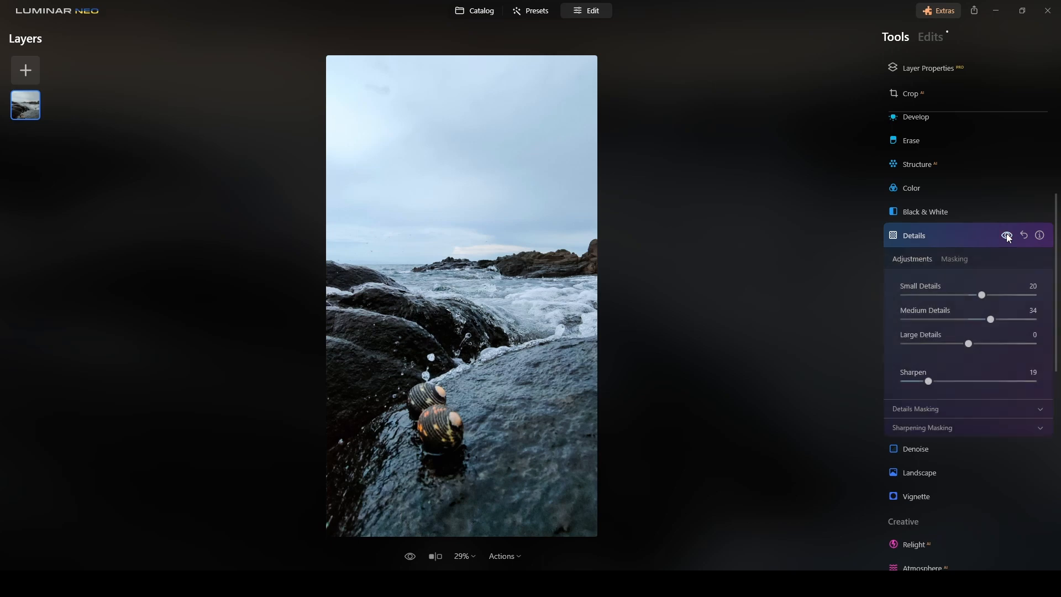
# - Paint a size-60 brush mask over the waves and rocks for the Details edit
pyautogui.click(953, 259)
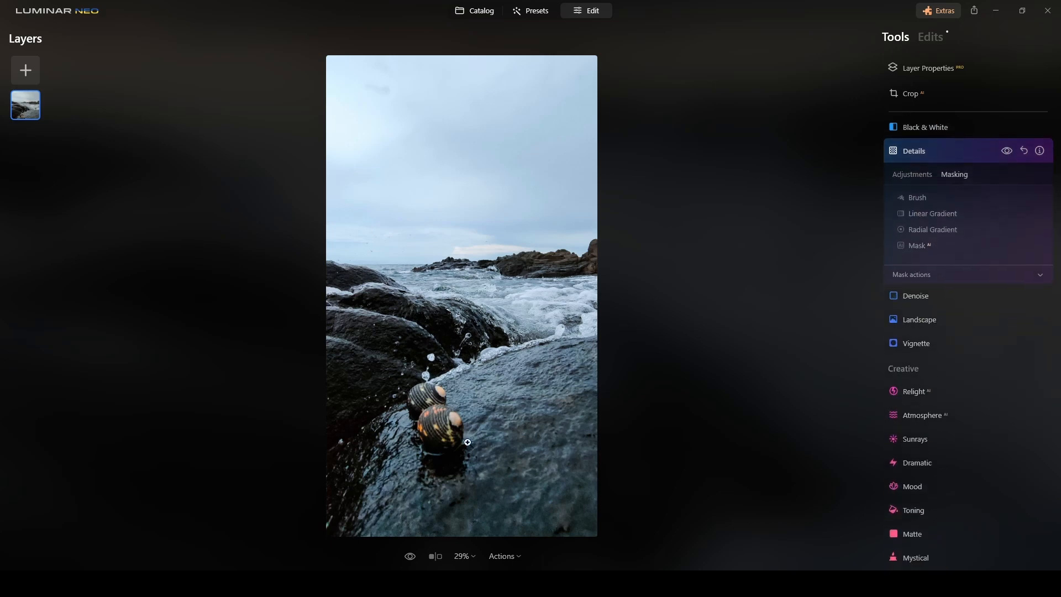
pyautogui.click(917, 197)
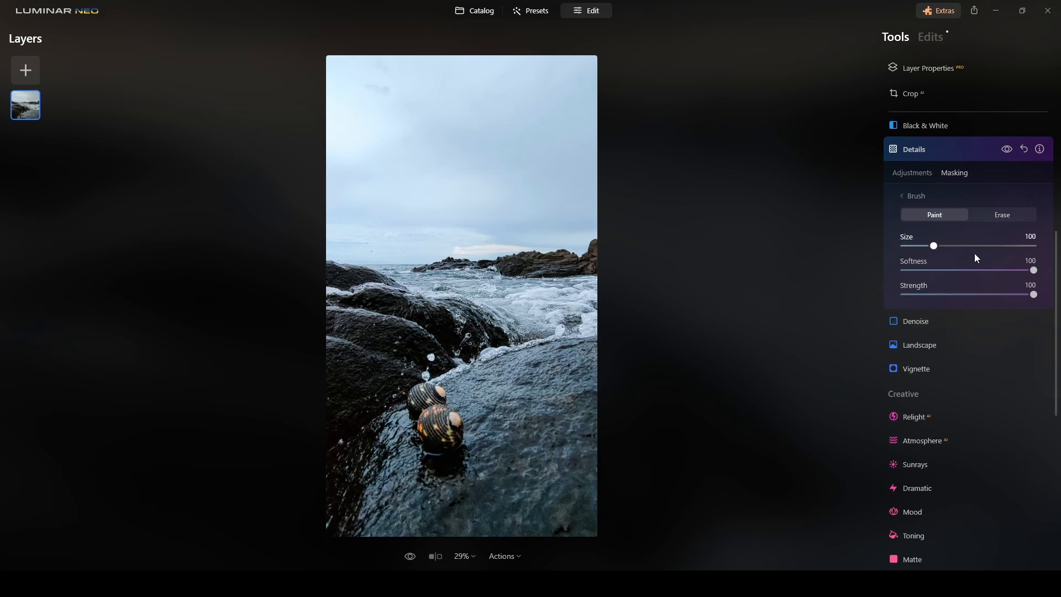
pyautogui.moveTo(461, 430)
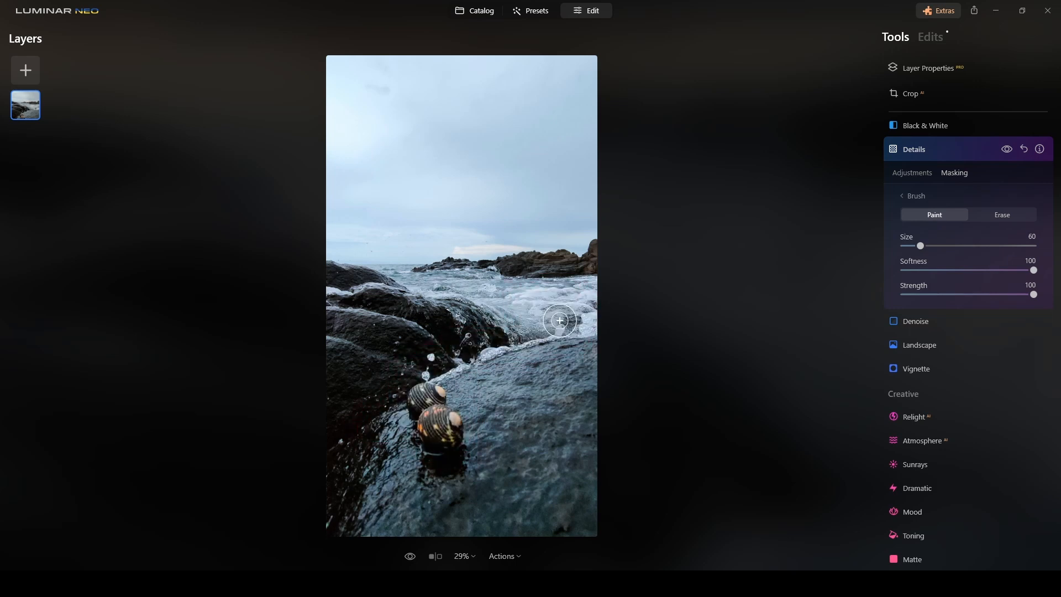
pyautogui.moveTo(404, 289)
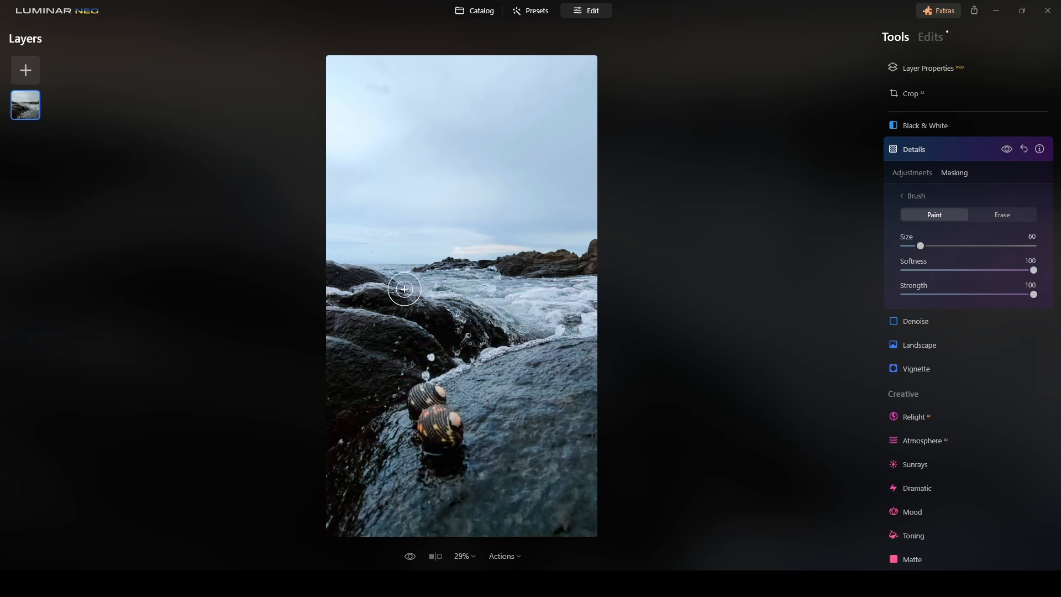
pyautogui.moveTo(540, 392)
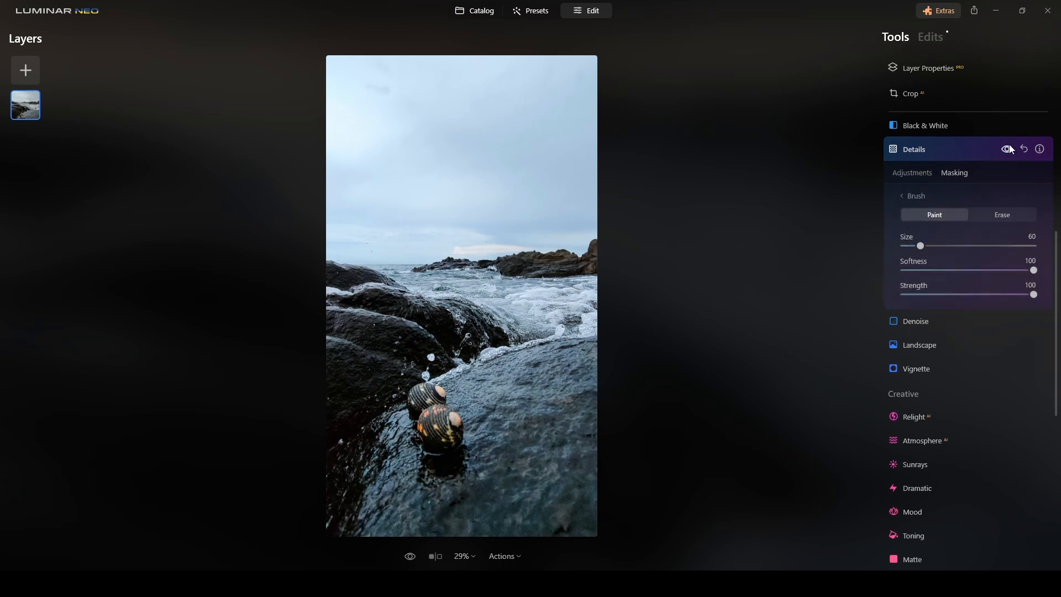
pyautogui.click(913, 149)
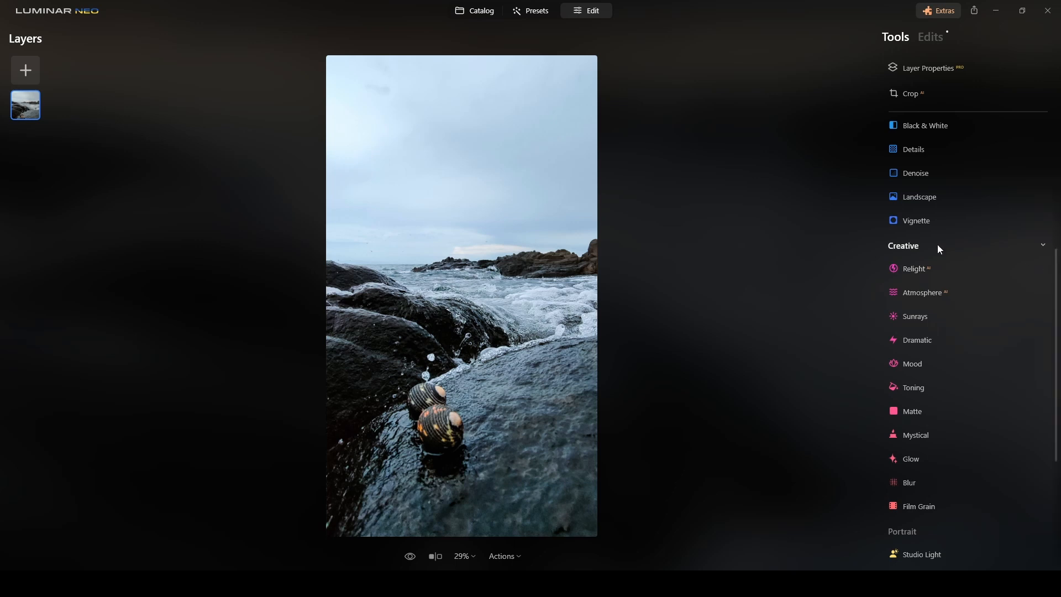
# - Set the sky to Dramatic Sunset 4 at brightness 29 and collapse the sky settings
pyautogui.scroll(3)
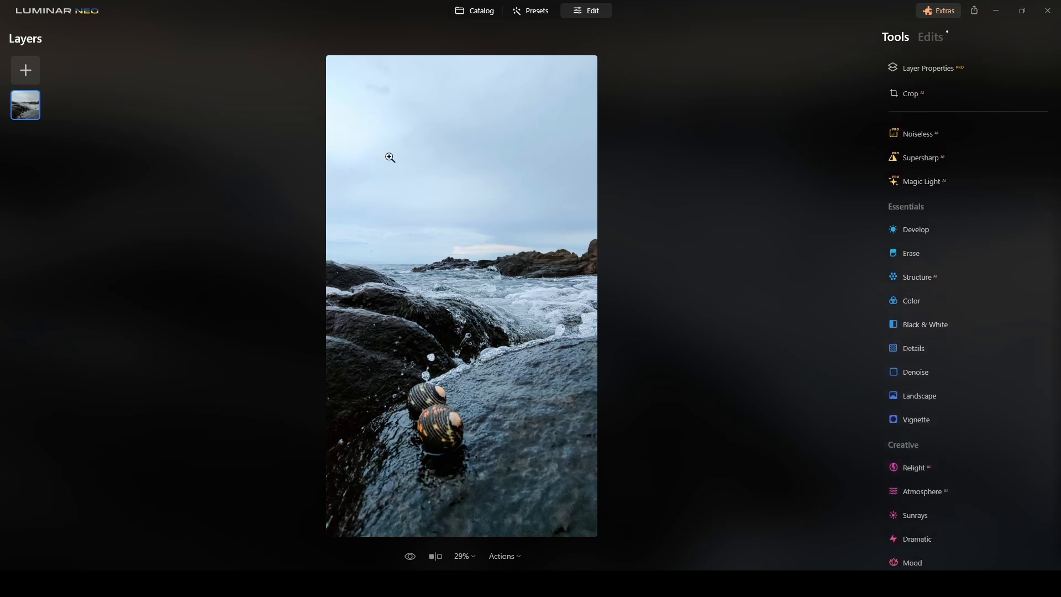
pyautogui.scroll(-3)
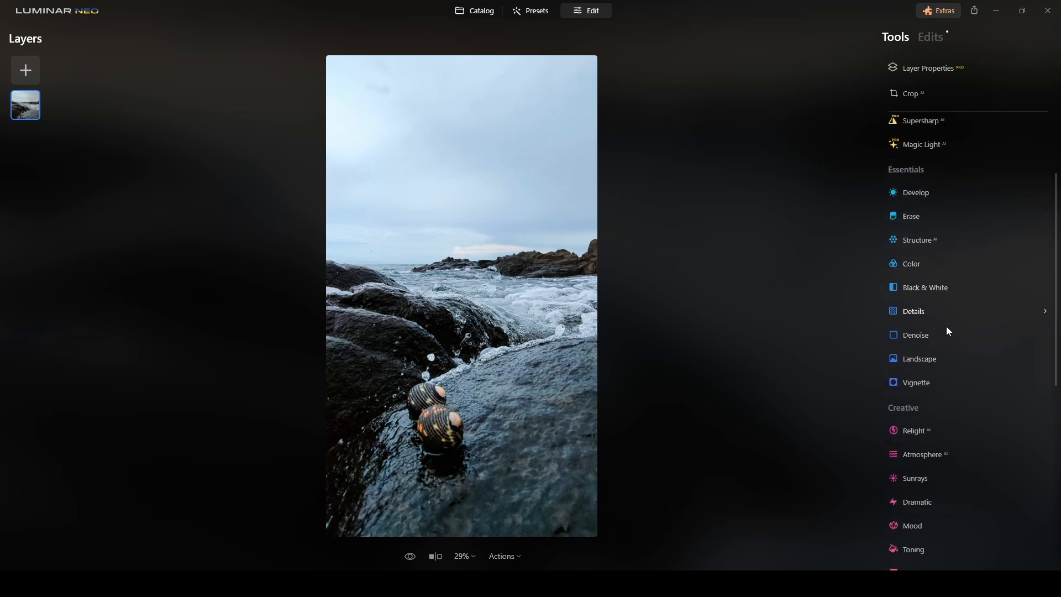
pyautogui.scroll(-3)
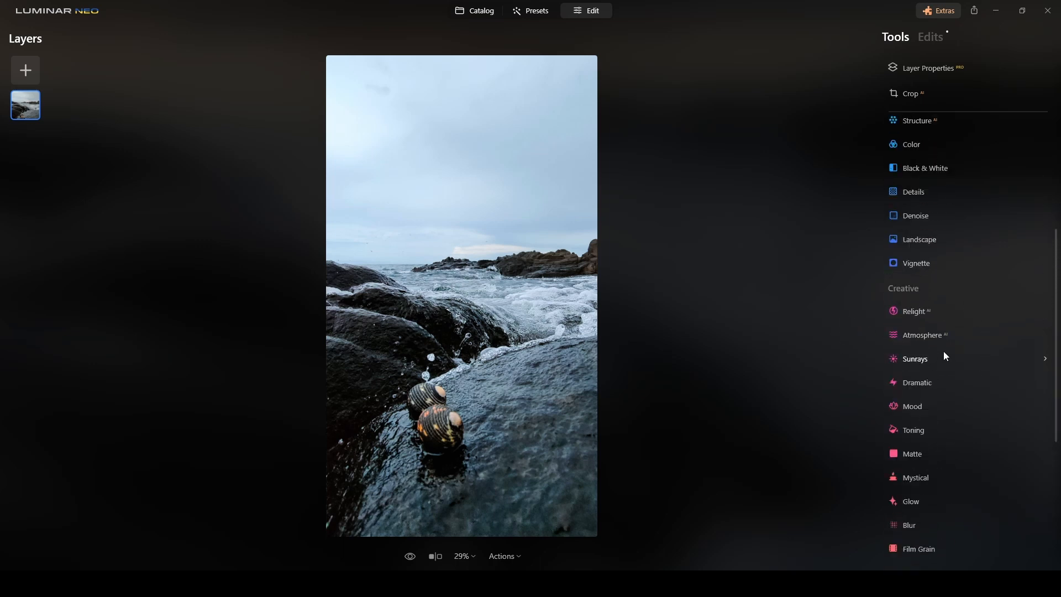
pyautogui.scroll(3)
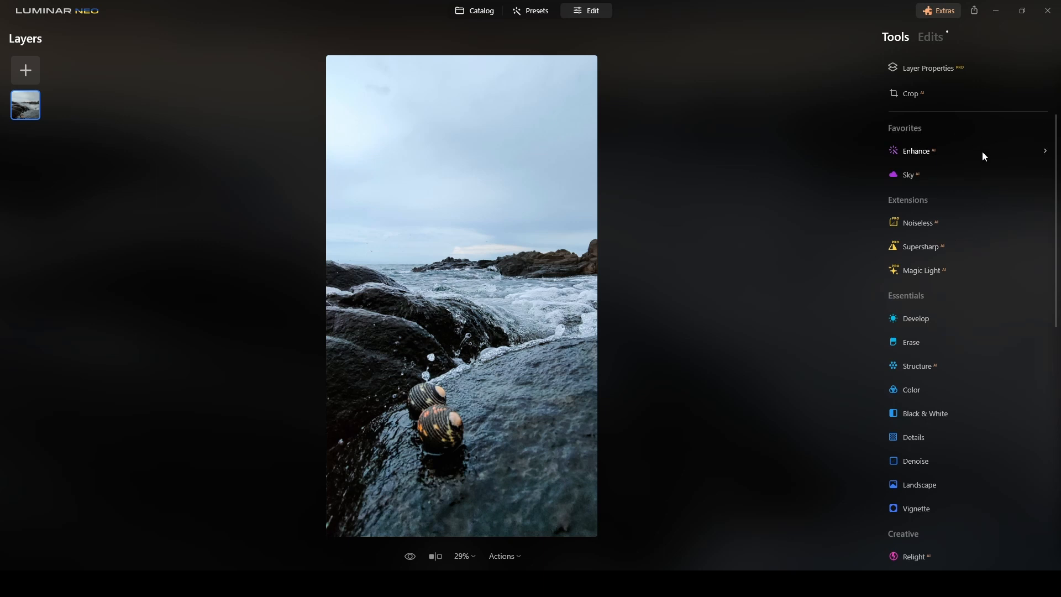
pyautogui.moveTo(908, 176)
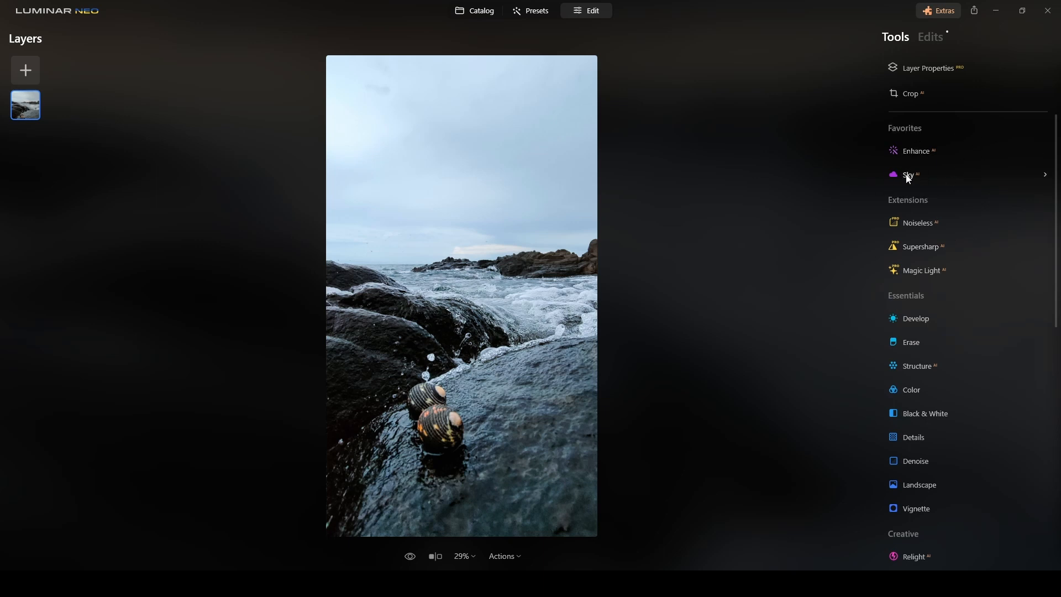
pyautogui.click(910, 175)
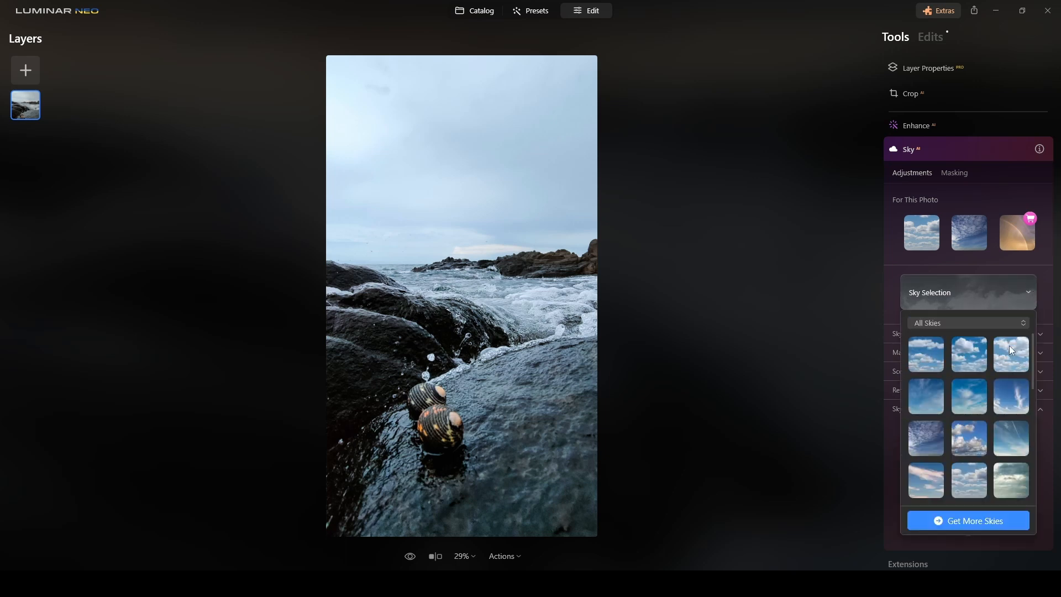
pyautogui.scroll(-3)
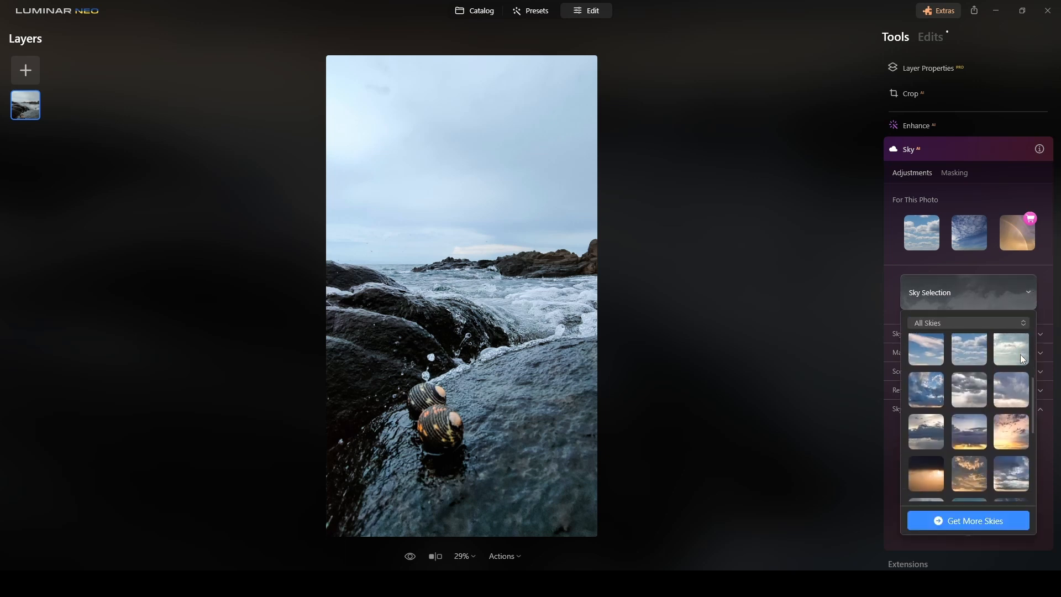
pyautogui.scroll(-3)
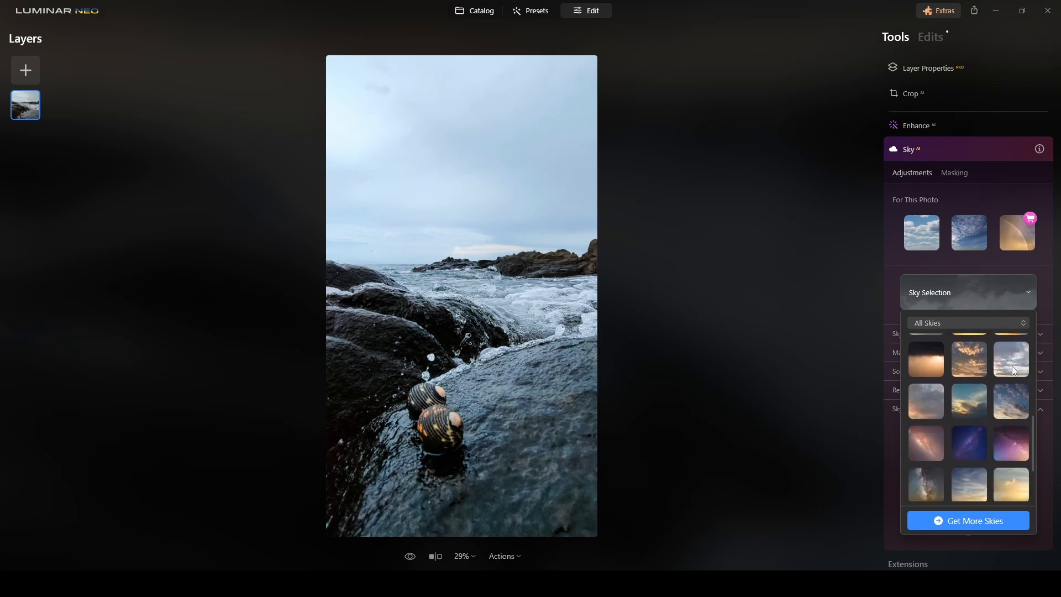
pyautogui.scroll(-3)
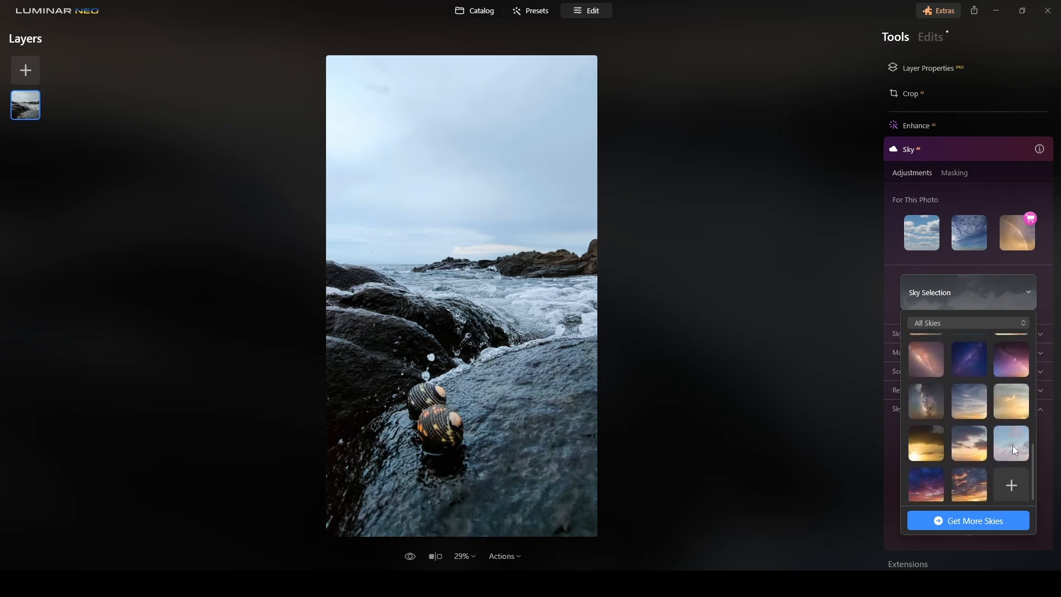
pyautogui.scroll(-3)
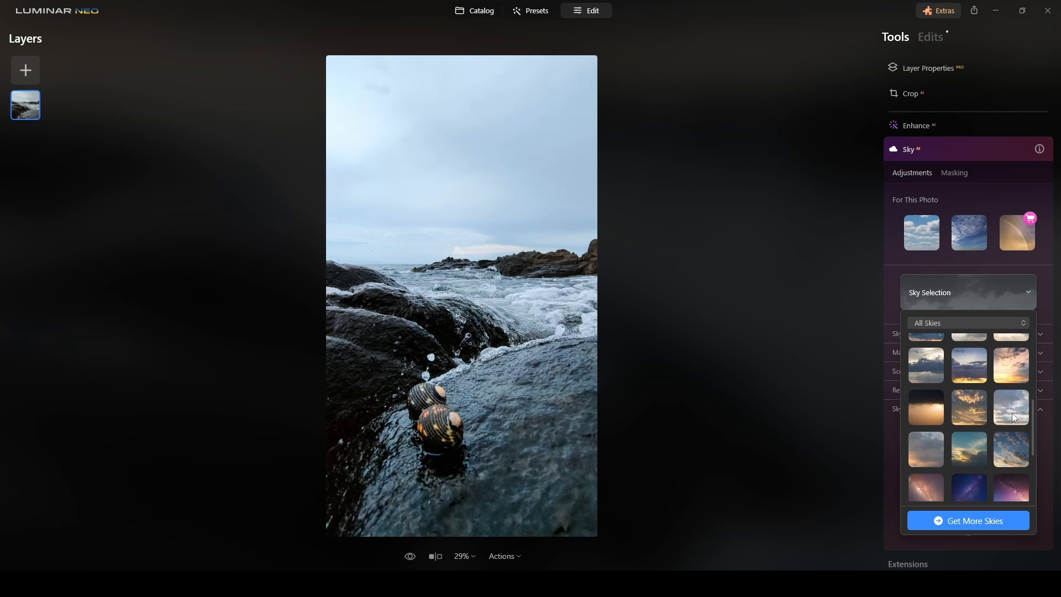
pyautogui.click(1010, 407)
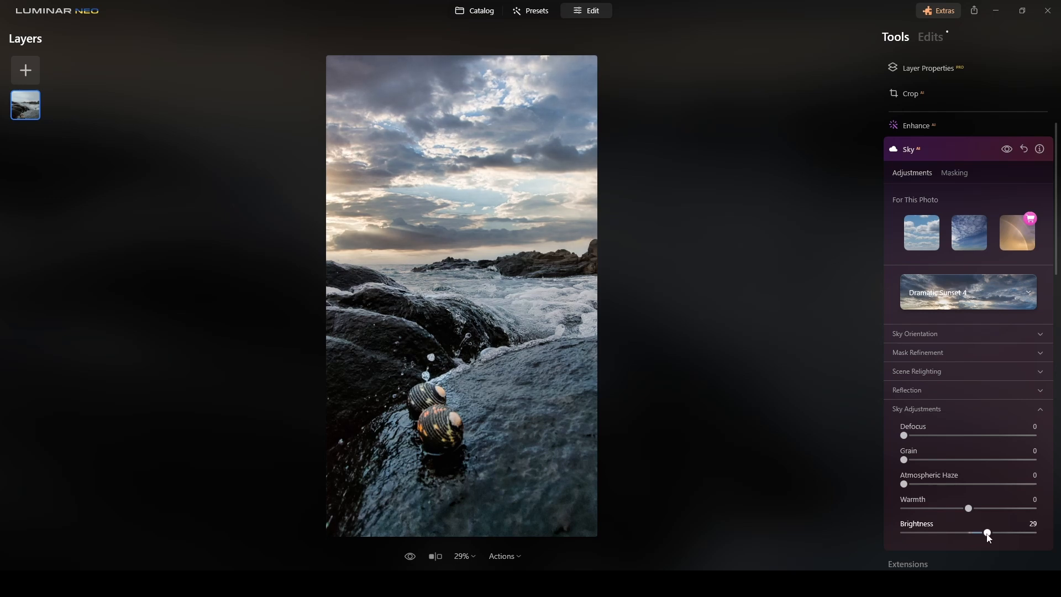
pyautogui.click(916, 409)
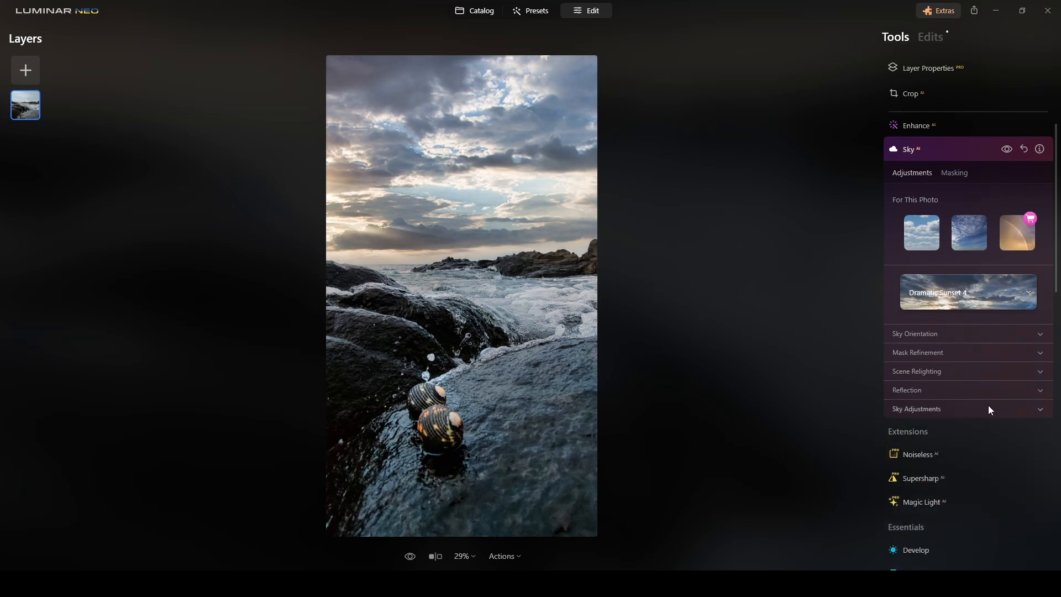
# - Close Sky and add Develop tone-curve points forming a contrast S-curve
pyautogui.click(909, 149)
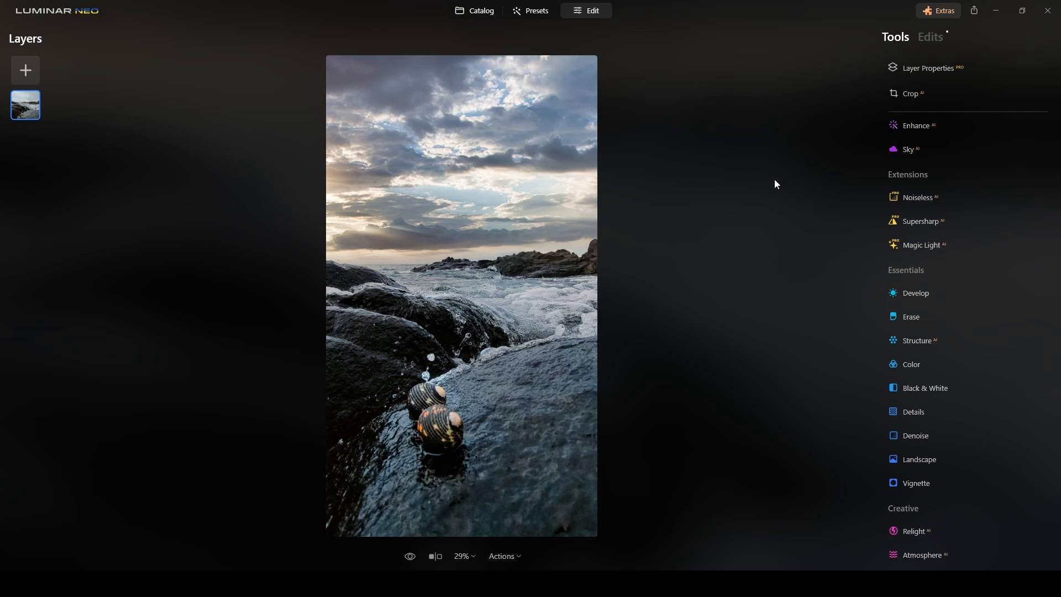
pyautogui.moveTo(783, 192)
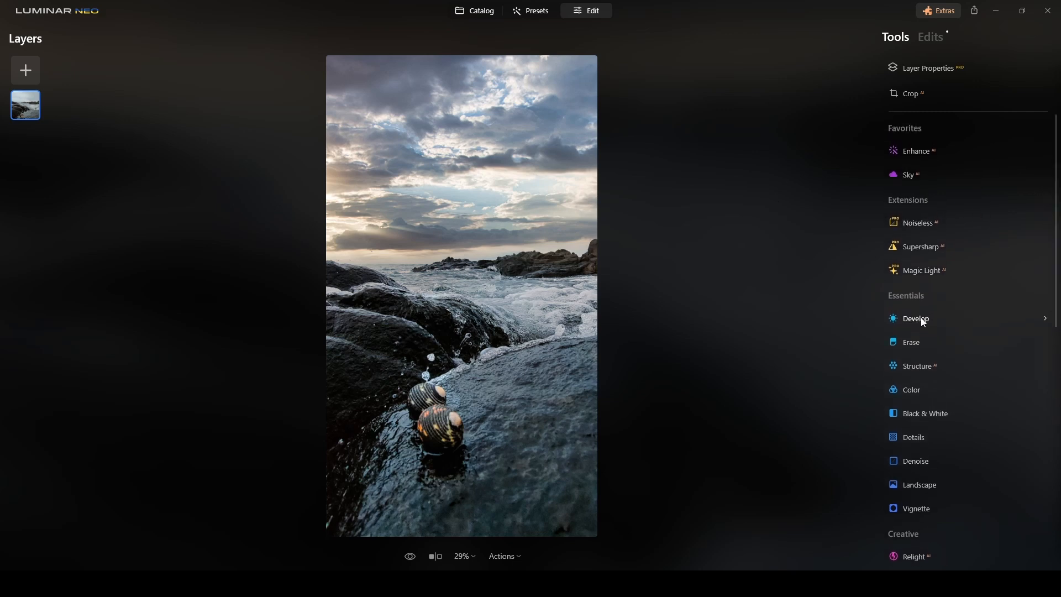
pyautogui.click(916, 318)
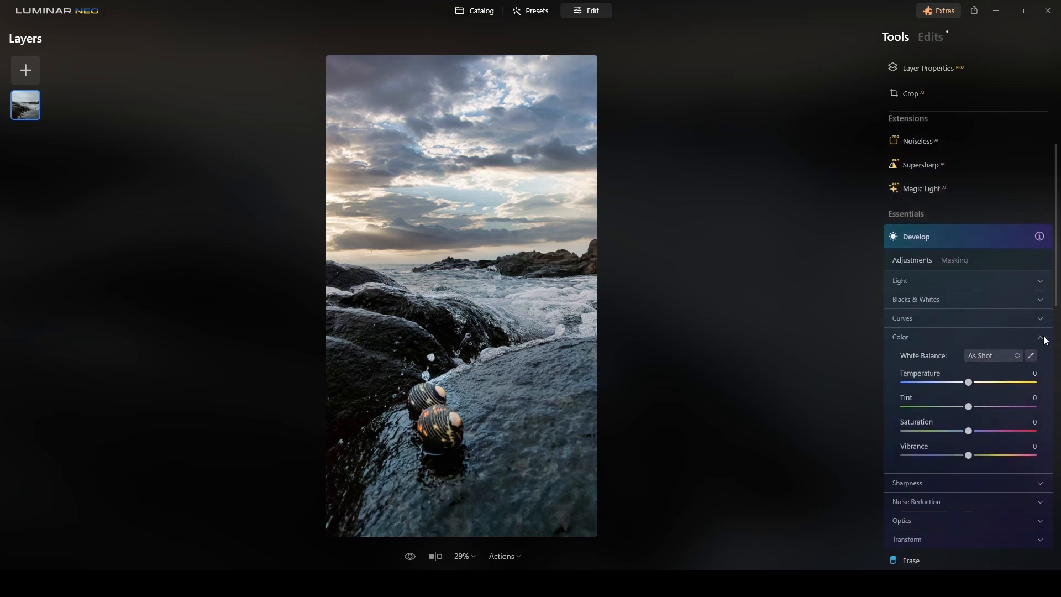
pyautogui.click(901, 318)
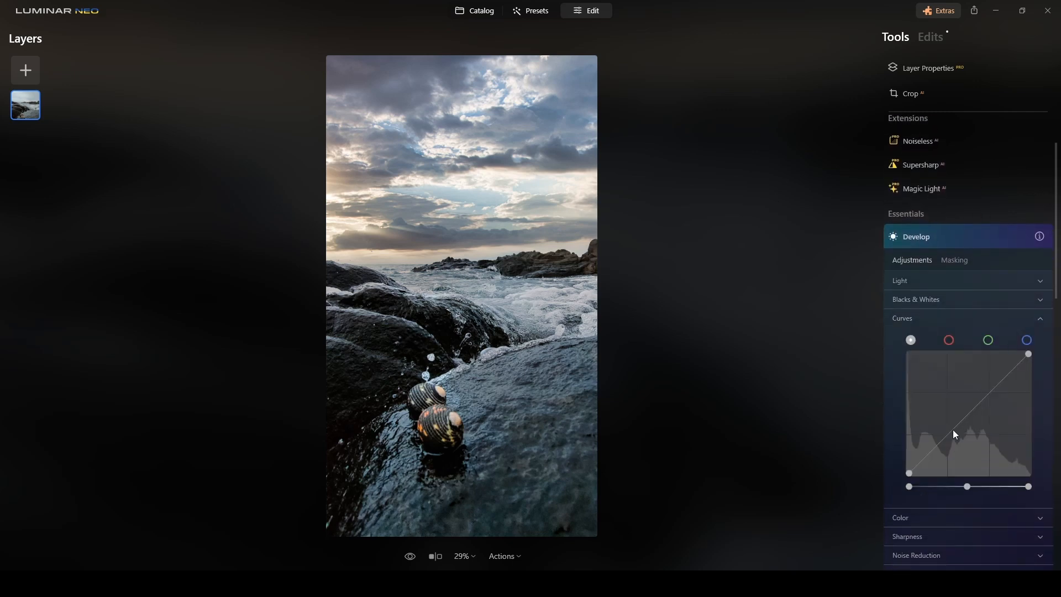
pyautogui.click(949, 435)
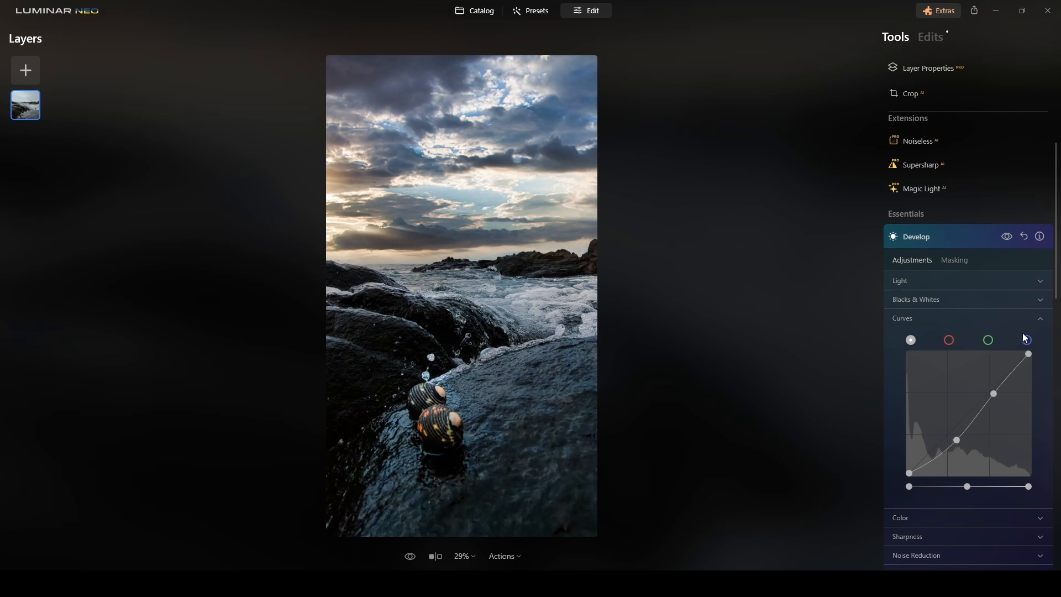
pyautogui.click(916, 236)
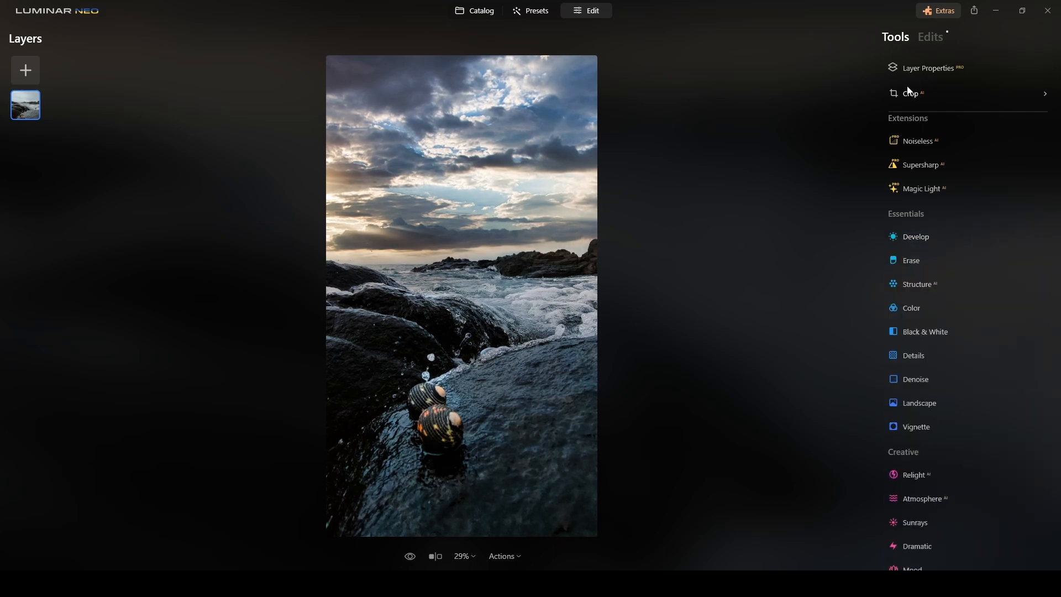
# - Apply a slightly rotated 16:9 crop framing the two shells
pyautogui.click(911, 93)
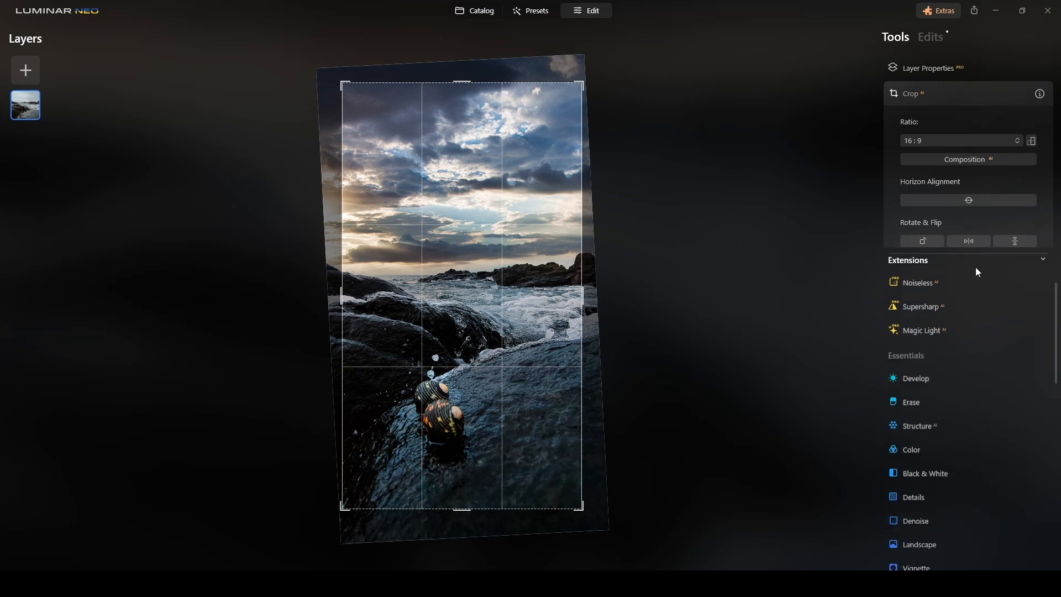
pyautogui.click(911, 94)
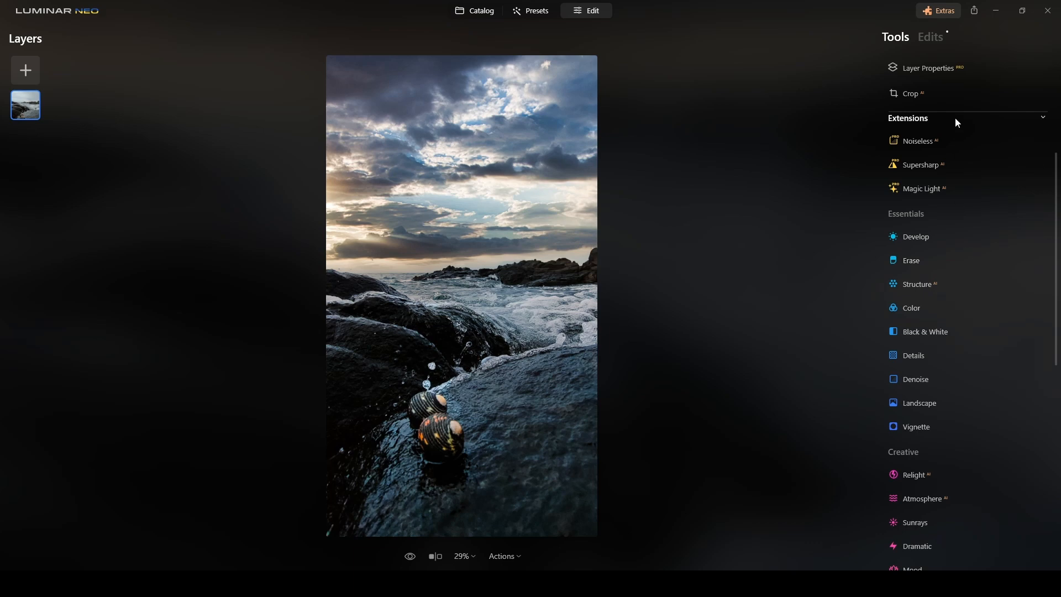
pyautogui.moveTo(804, 211)
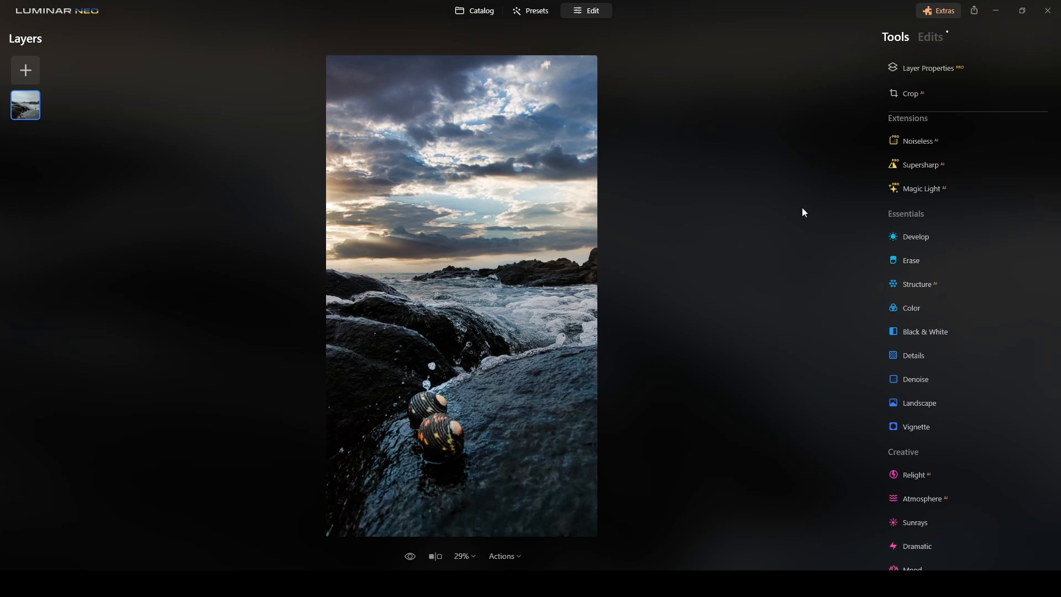
pyautogui.moveTo(804, 200)
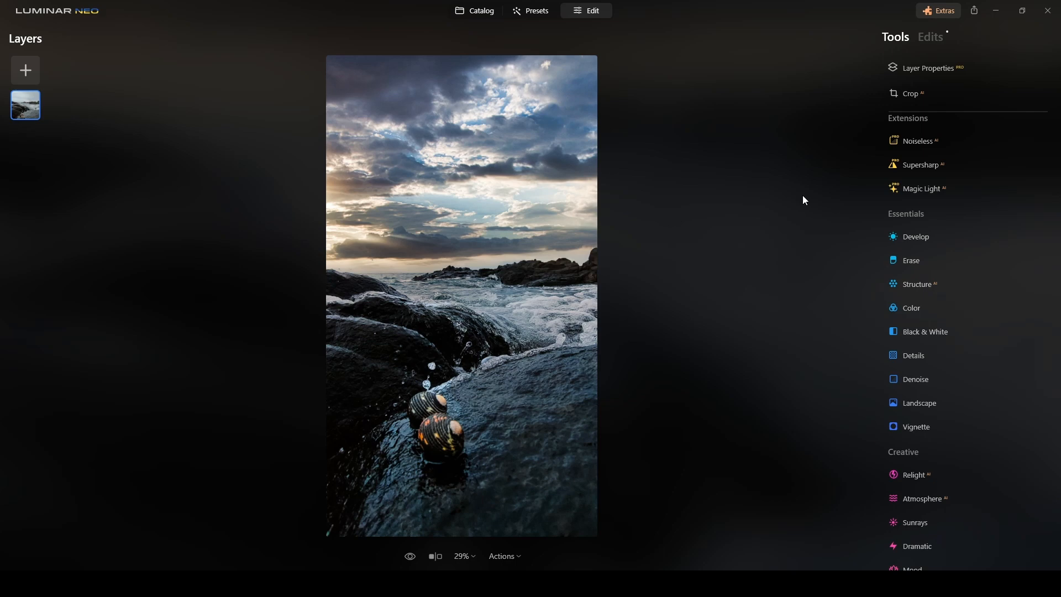
pyautogui.moveTo(818, 247)
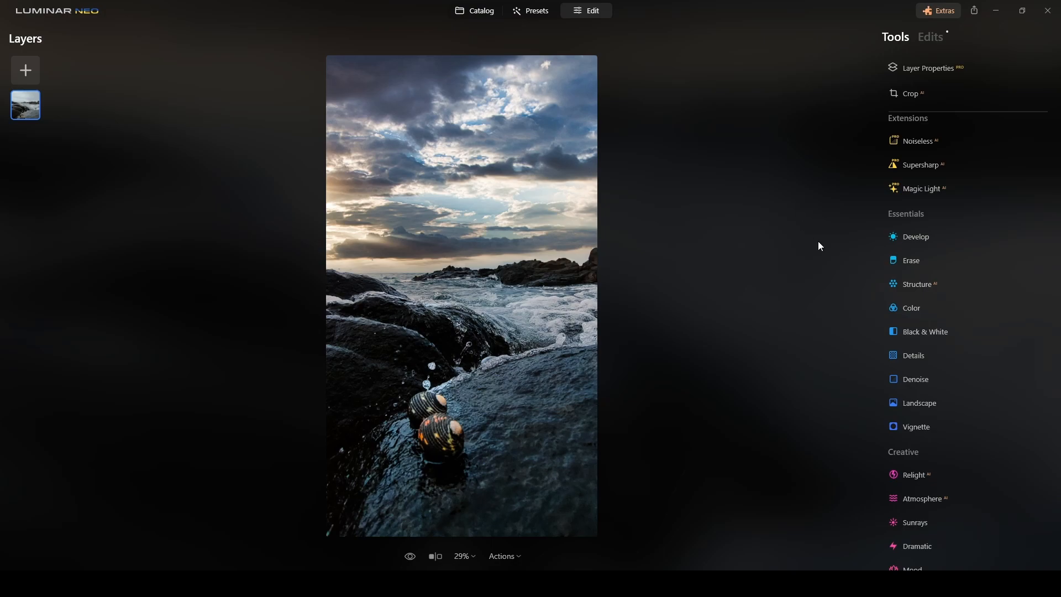